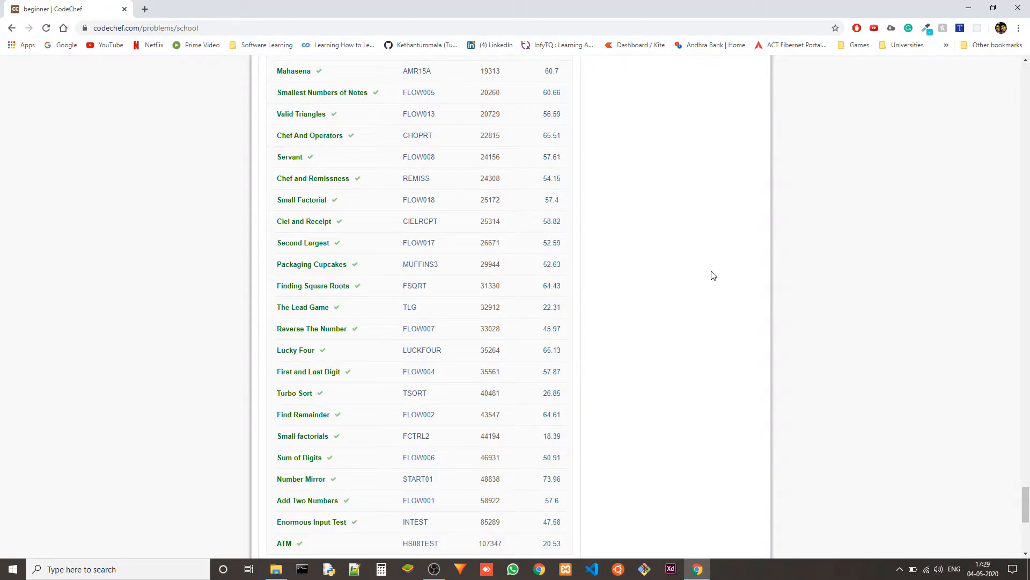
mouse_move(456, 203)
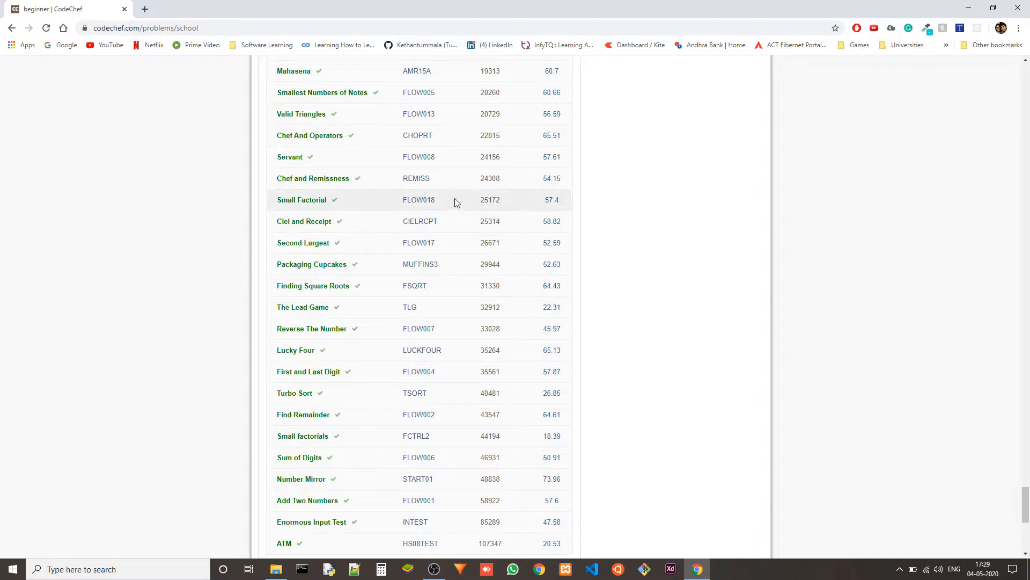
Step: Open the Chef and Remissness problem link in a new tab and switch to it
right_click(313, 178)
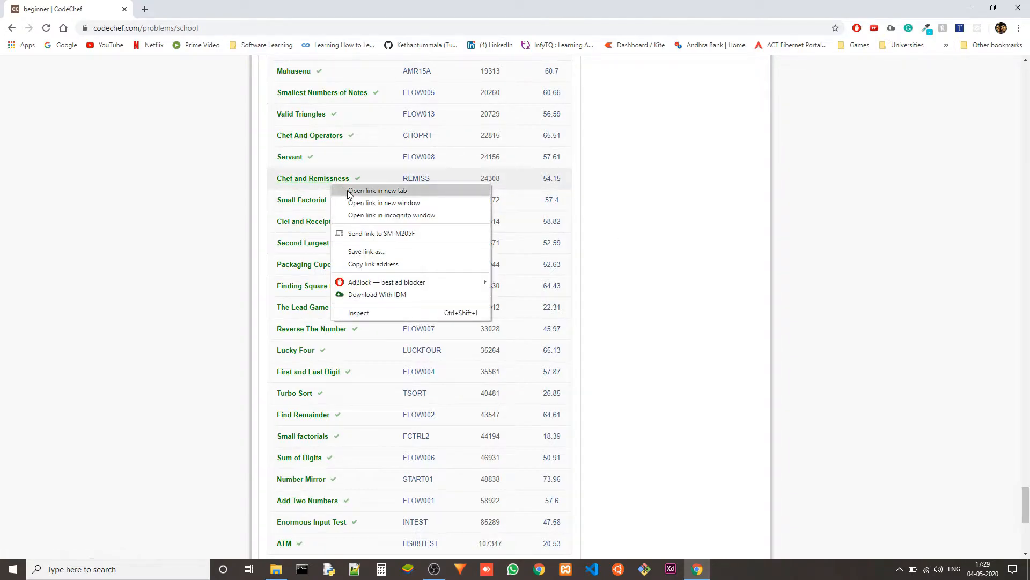
left_click(377, 191)
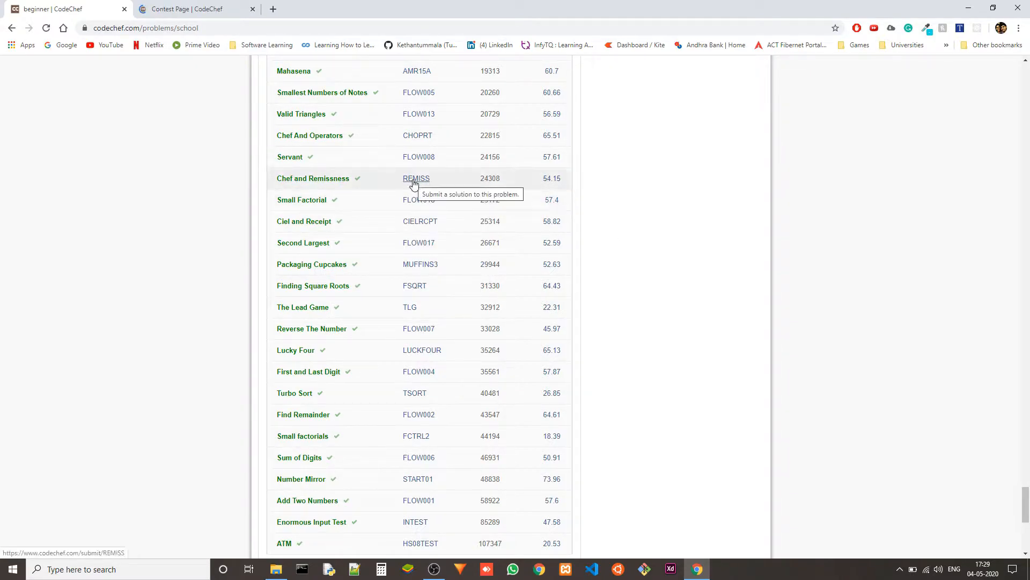
left_click(416, 179)
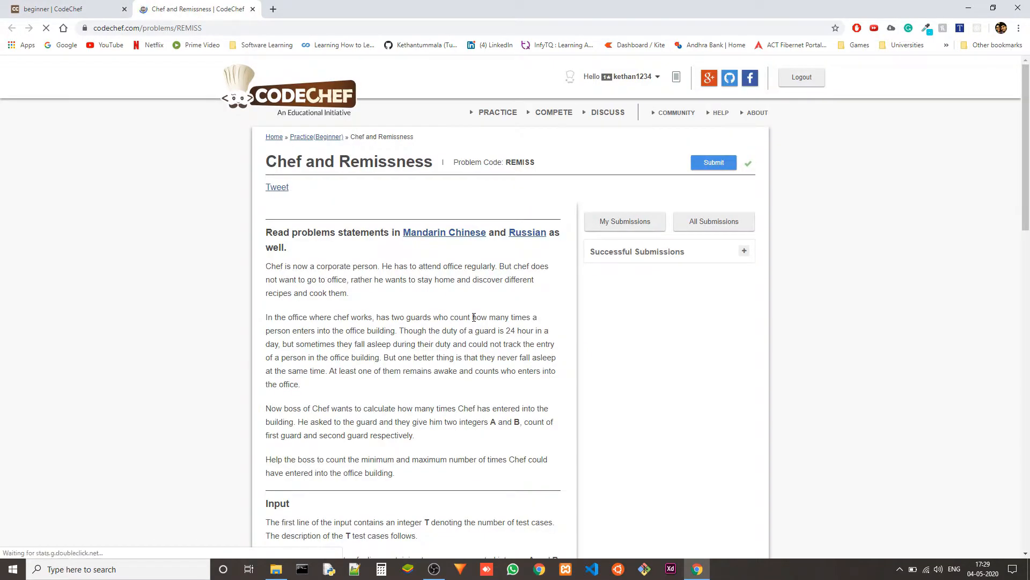
scroll("down", 3)
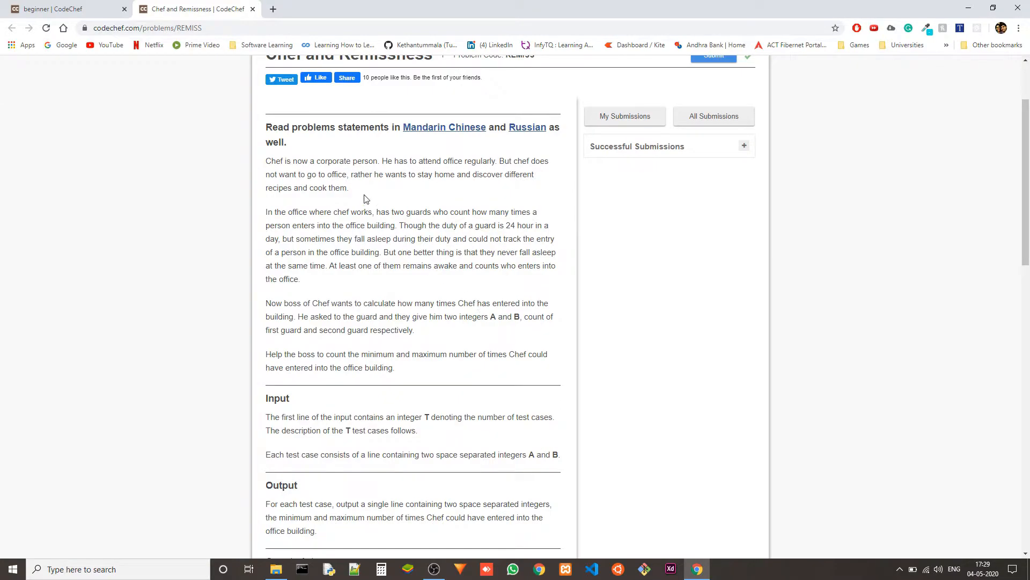
mouse_move(581, 263)
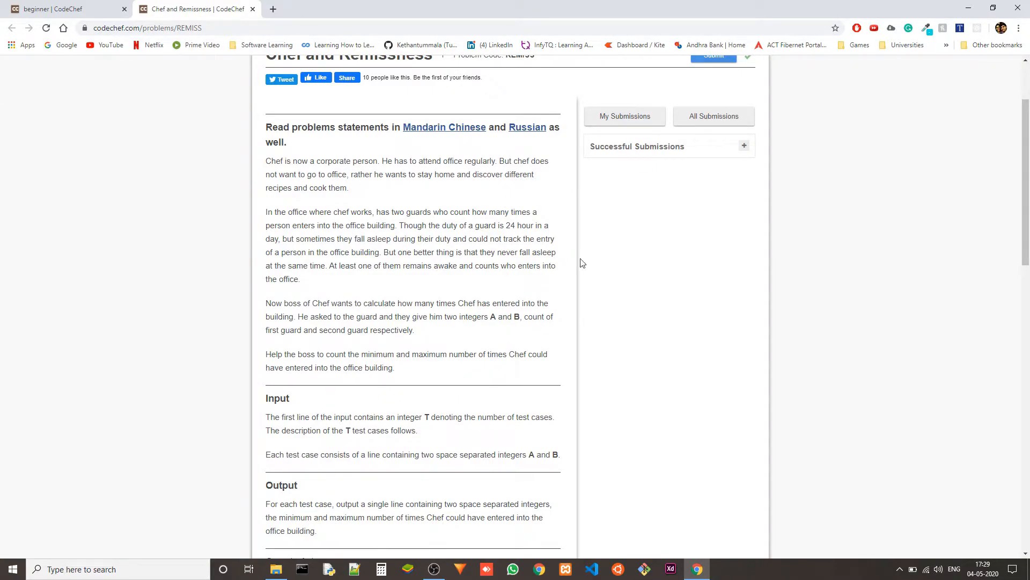
scroll("down", 3)
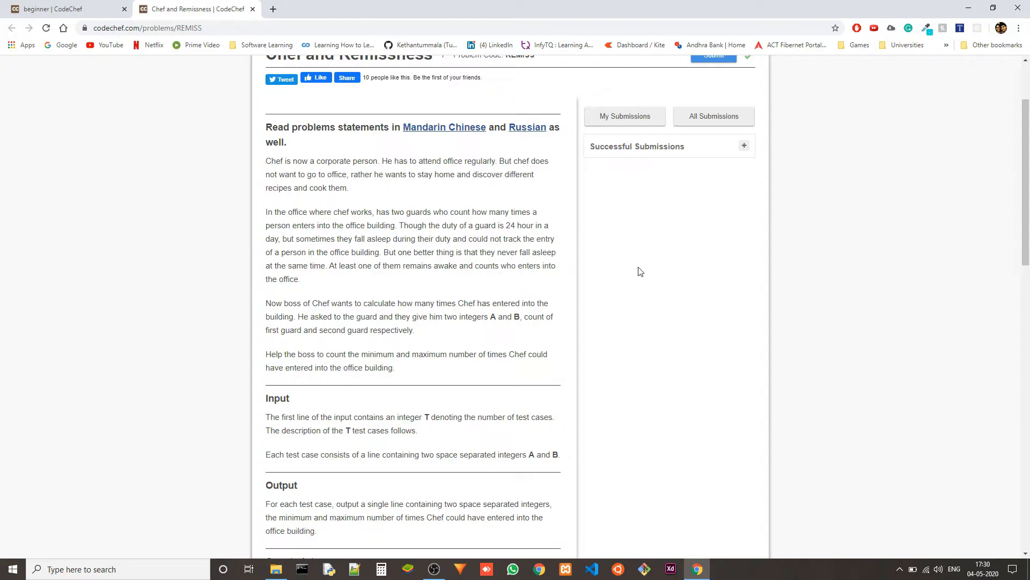
scroll("down", 3)
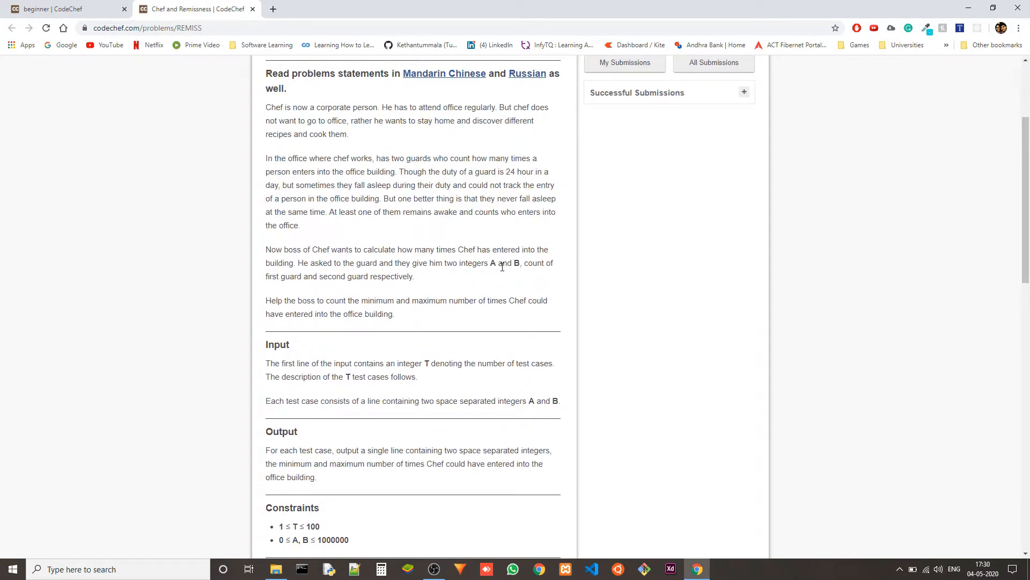
scroll("down", 3)
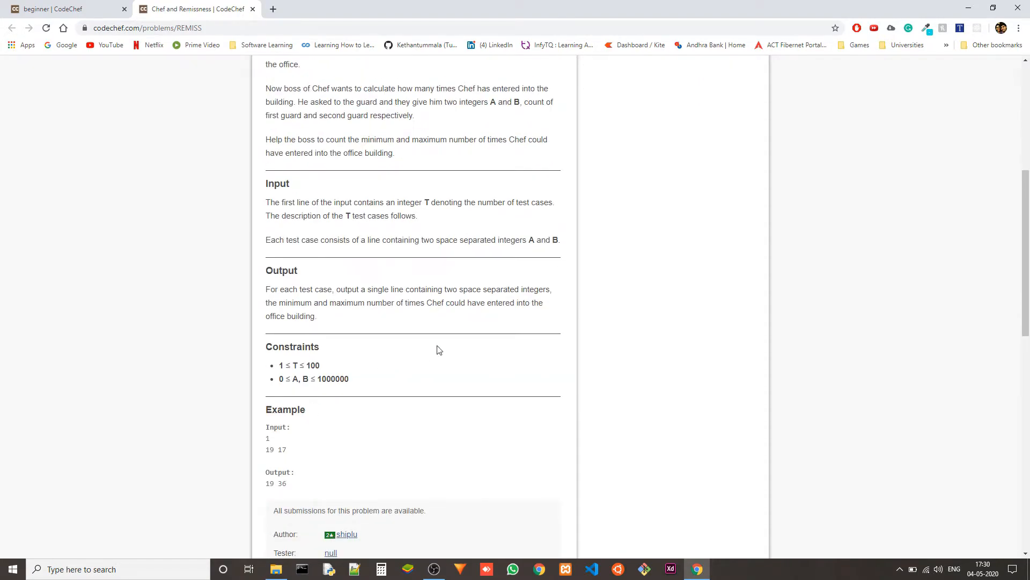
mouse_move(277, 449)
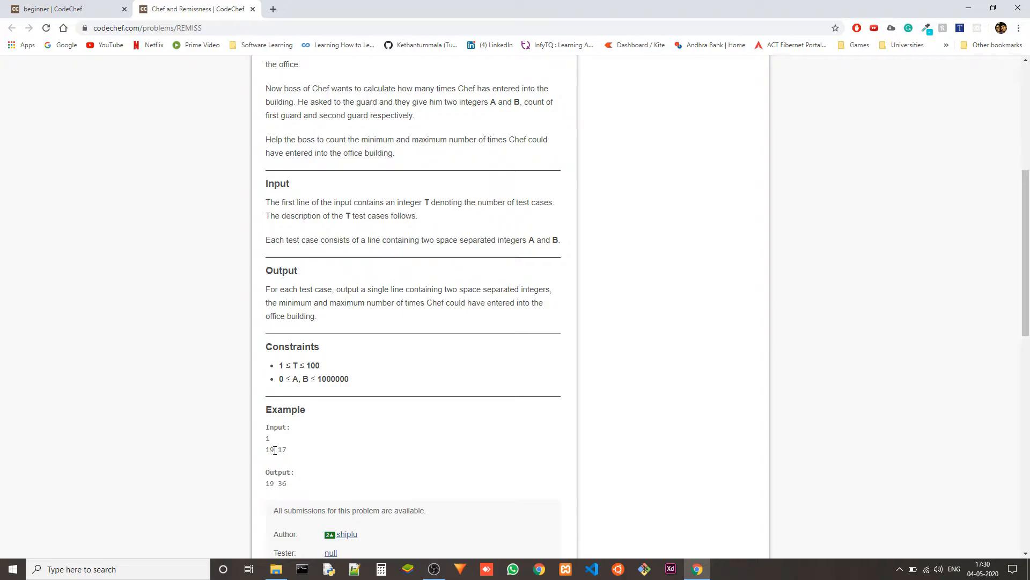
double_click(270, 449)
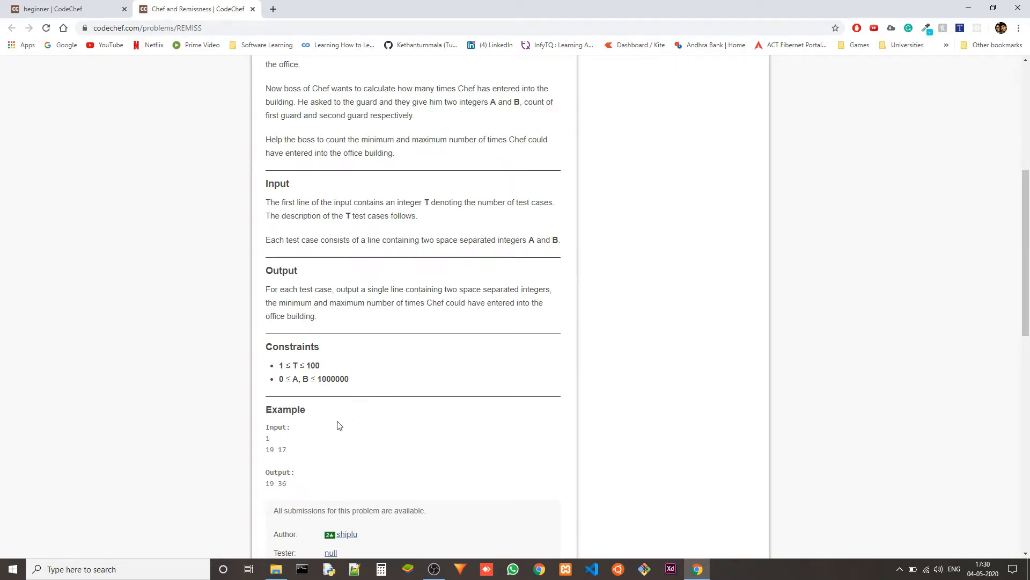
double_click(281, 449)
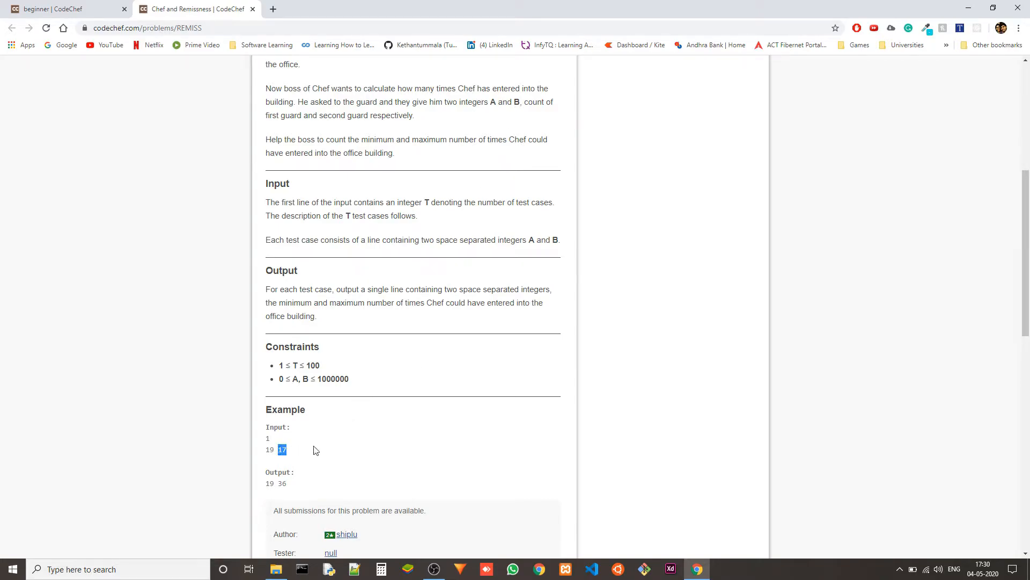
left_click(698, 306)
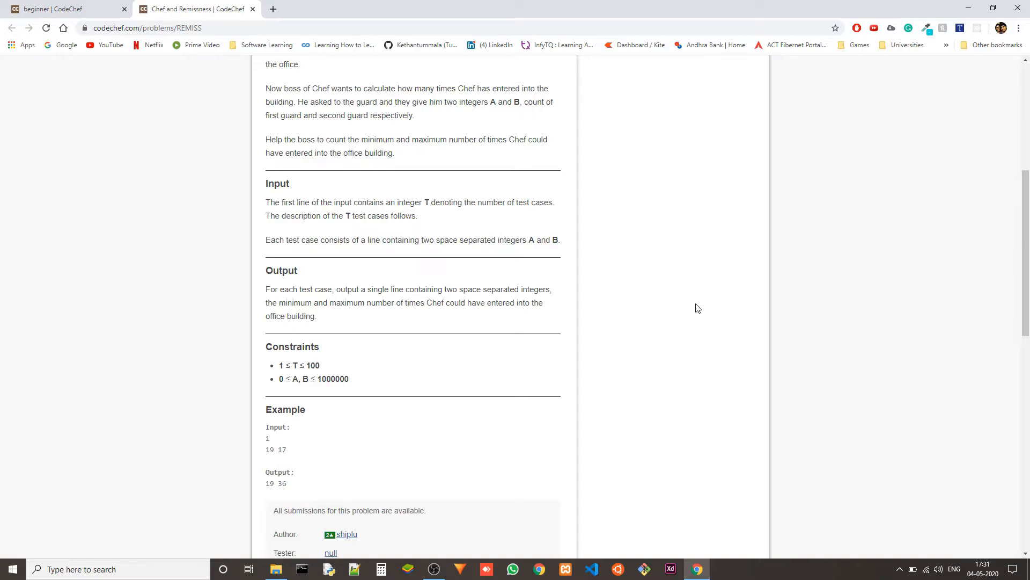
scroll("up", 3)
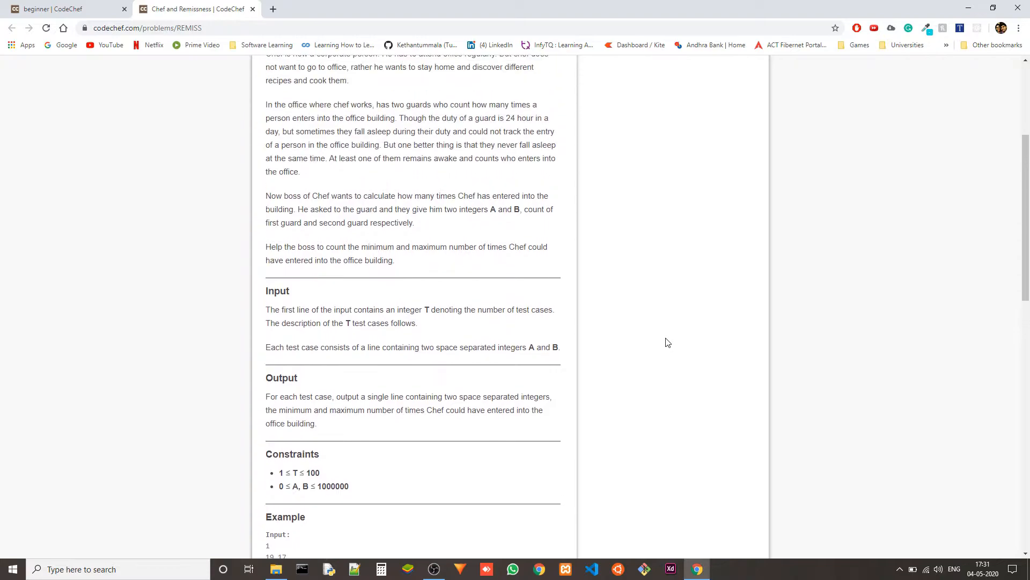
mouse_move(511, 234)
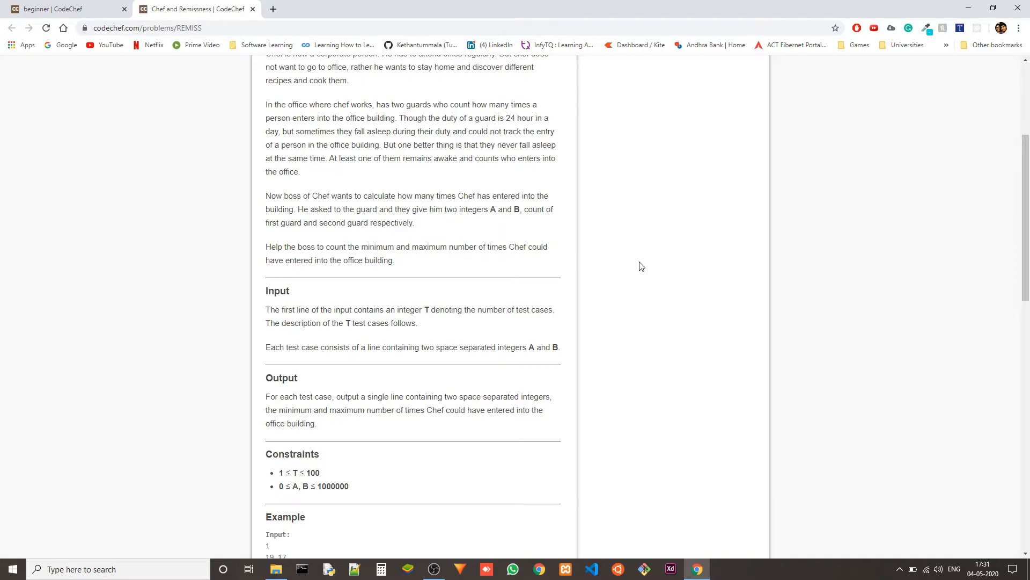
scroll("down", 3)
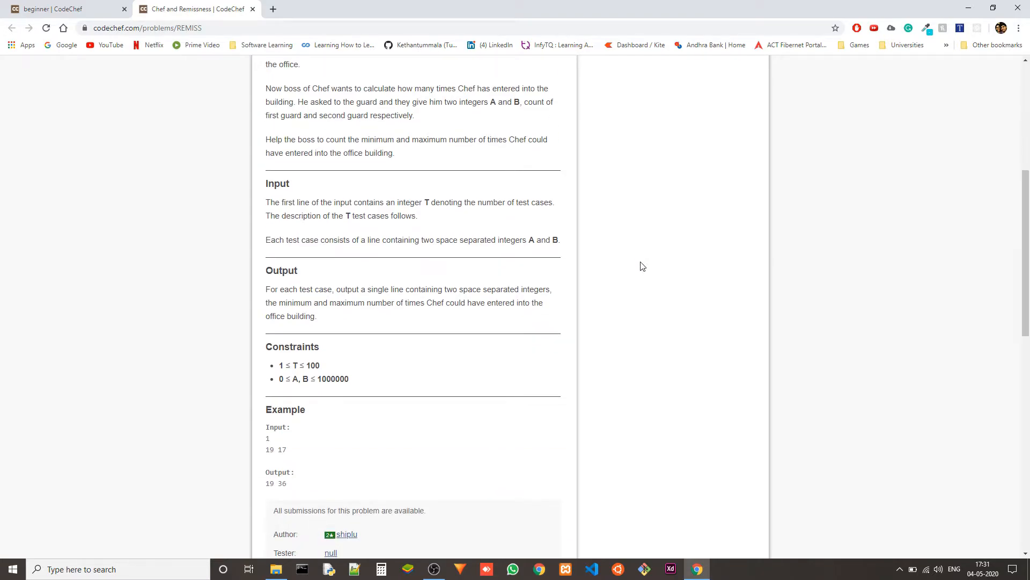
scroll("down", 3)
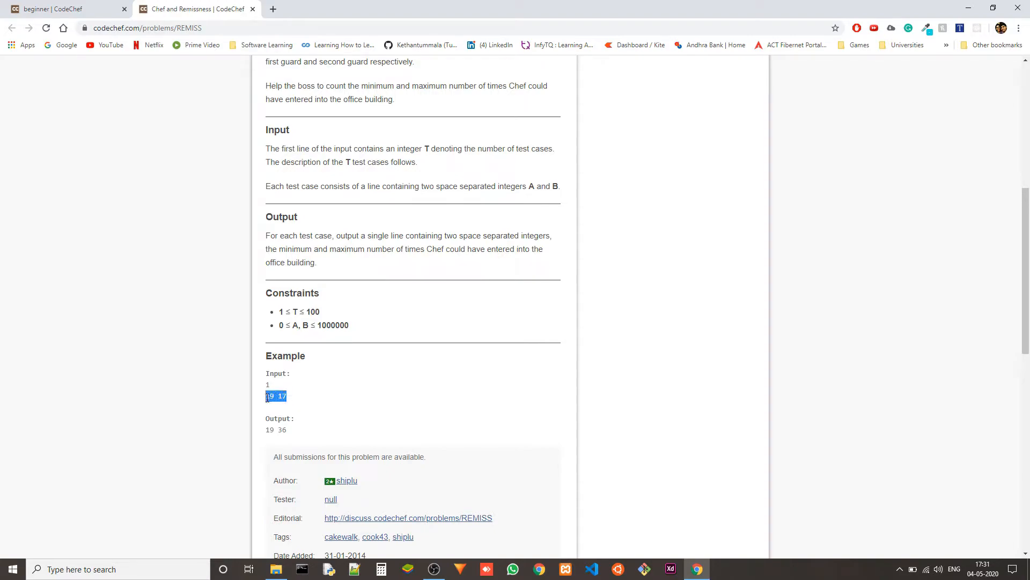
Step: Pick out the sample values 19 and 17 in the REMISS example input
left_click(323, 406)
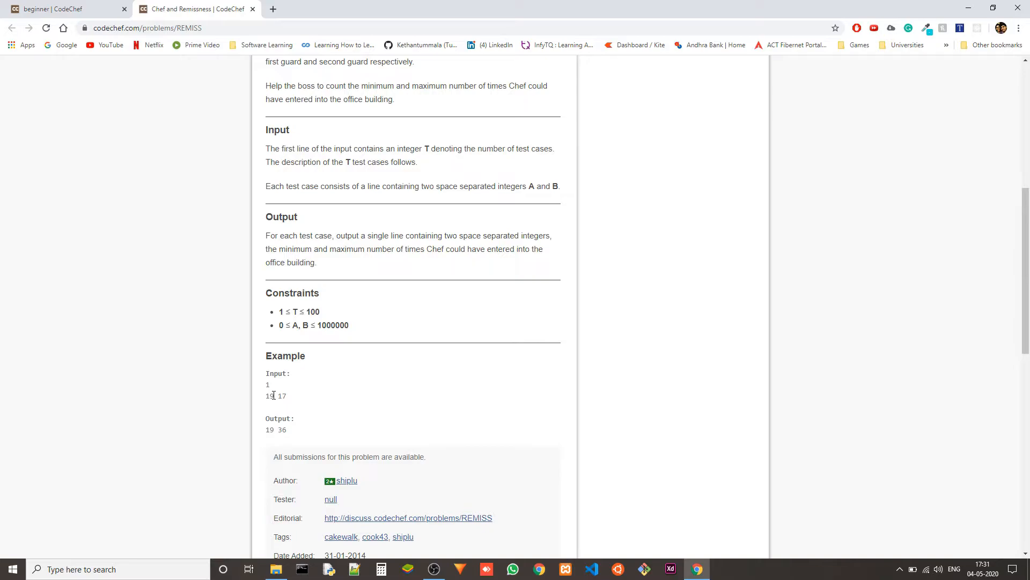
double_click(269, 395)
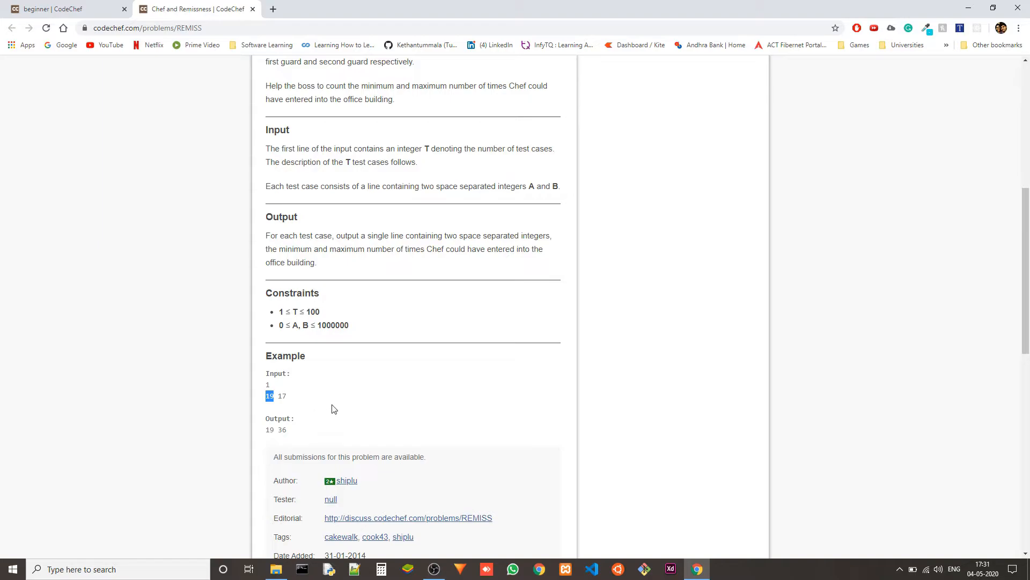
left_click(299, 397)
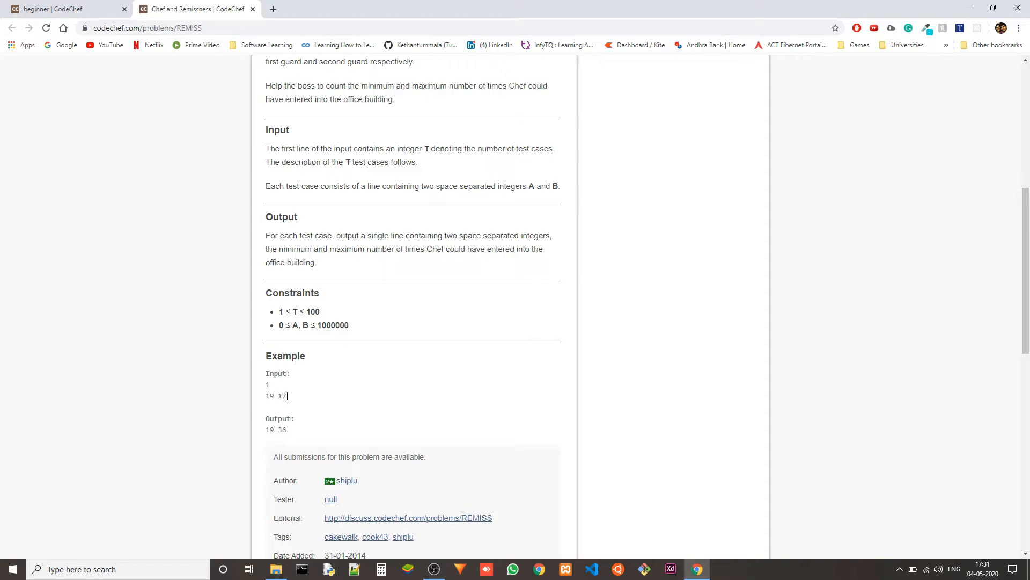
double_click(281, 395)
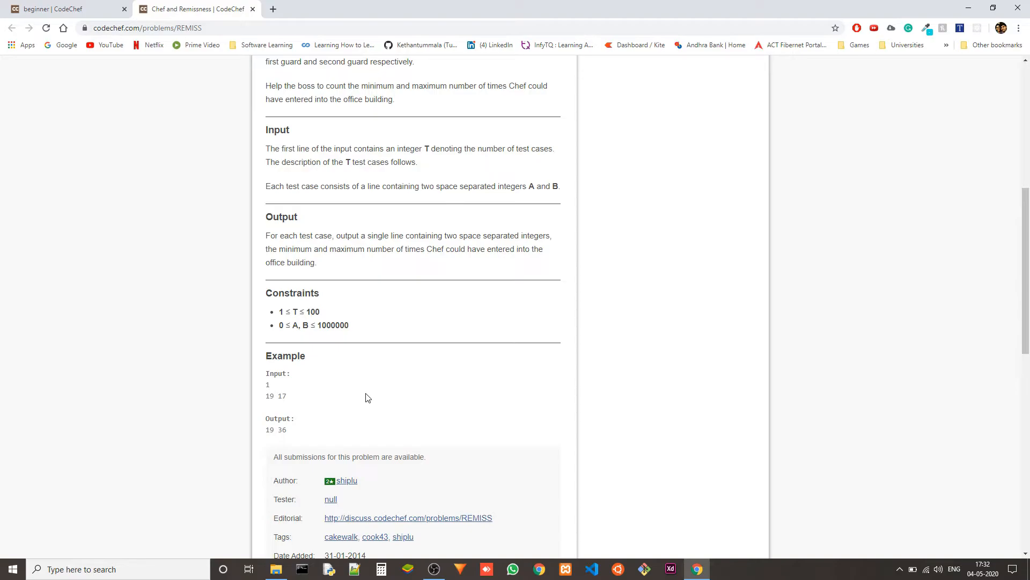
mouse_move(348, 410)
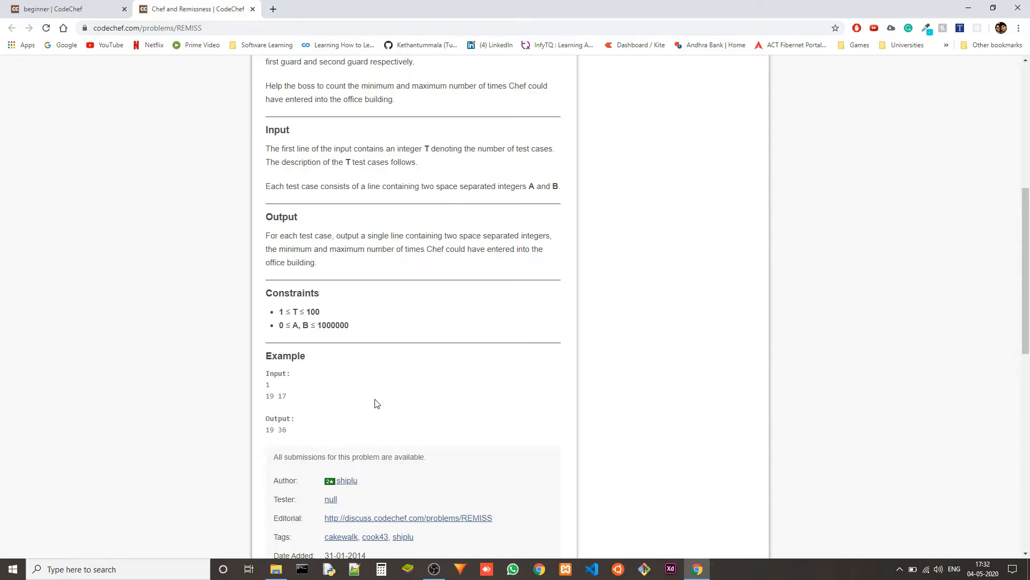
mouse_move(302, 390)
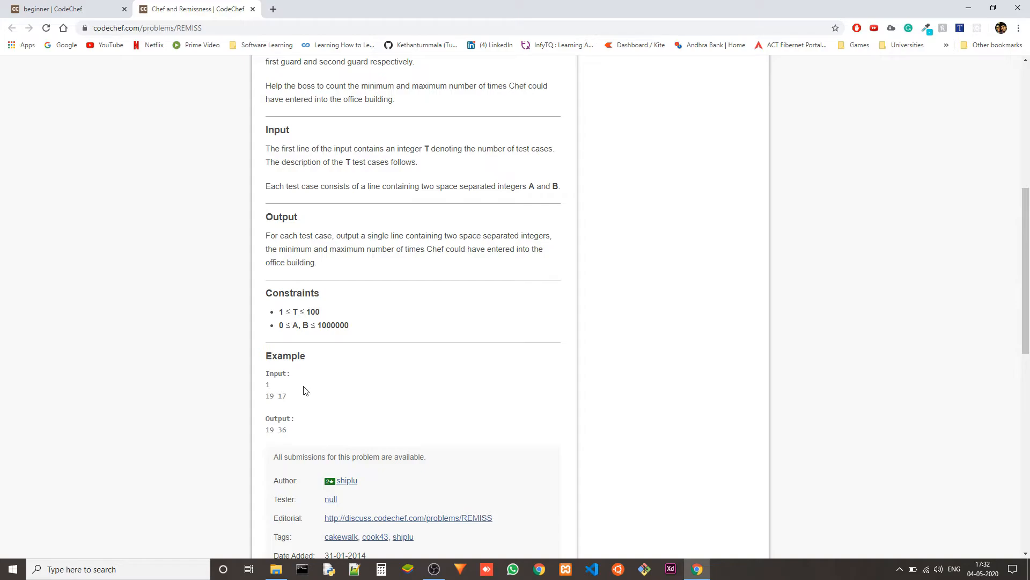
mouse_move(308, 391)
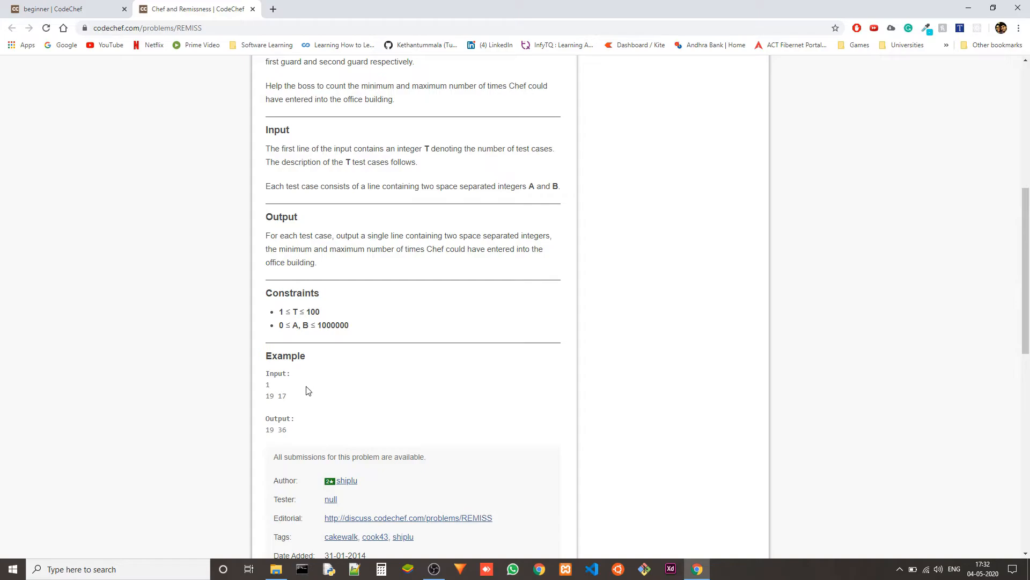
mouse_move(330, 420)
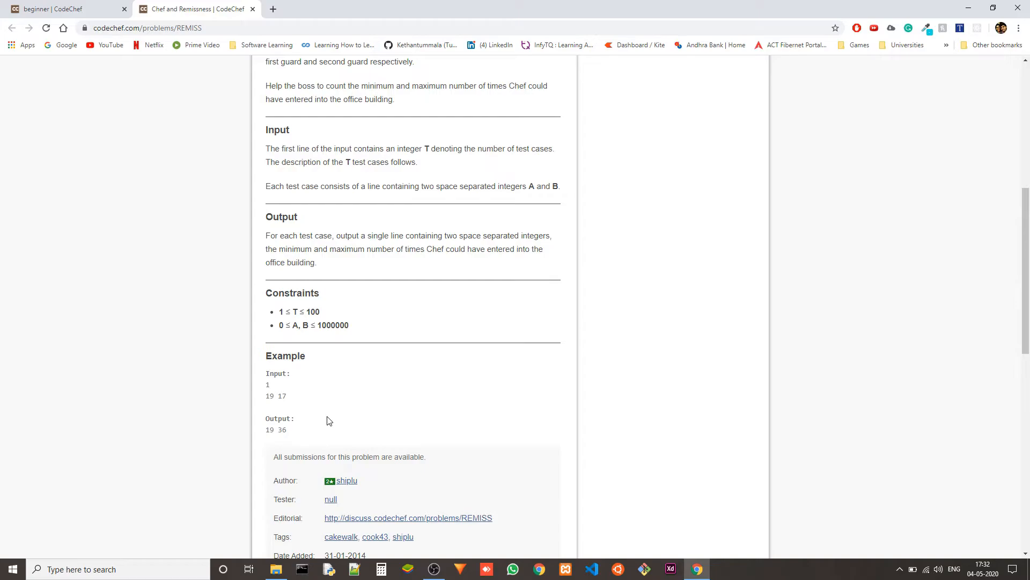
mouse_move(276, 395)
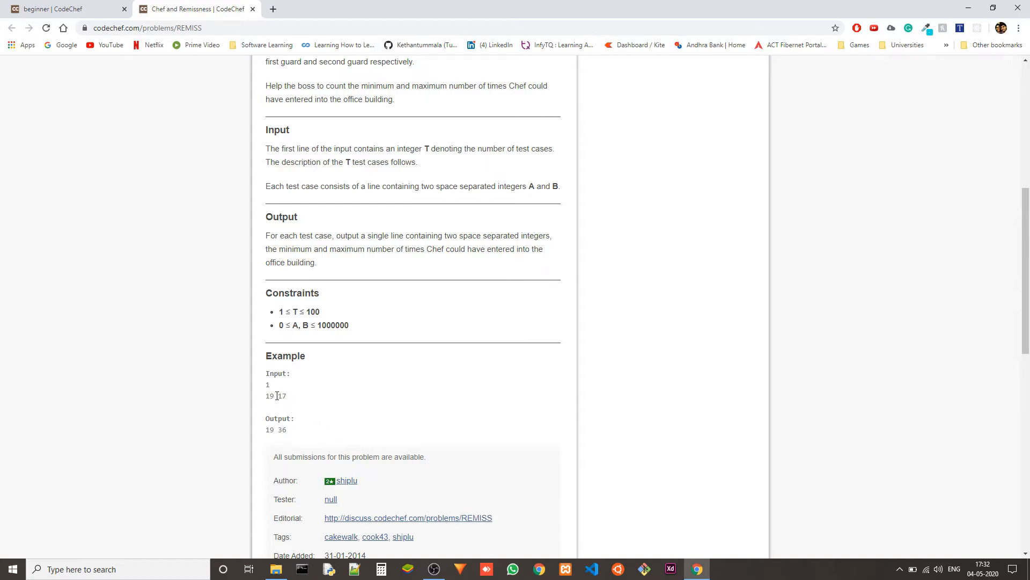
mouse_move(290, 400)
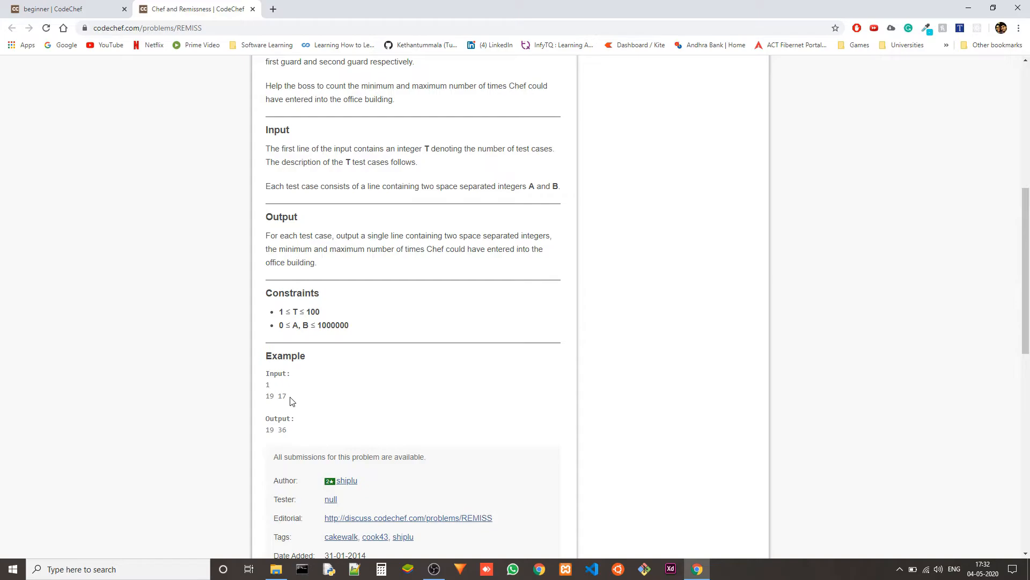
mouse_move(307, 414)
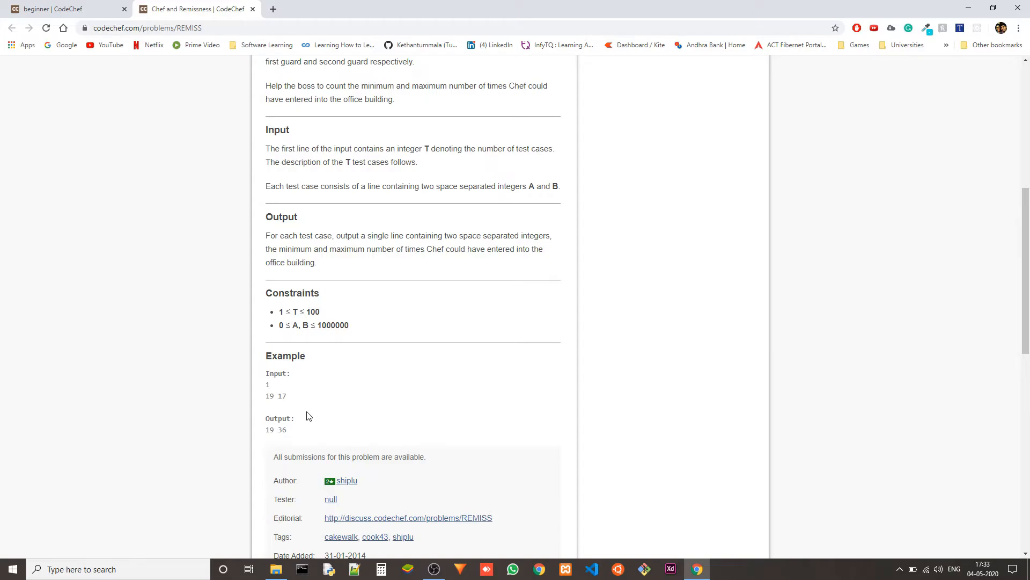
mouse_move(316, 402)
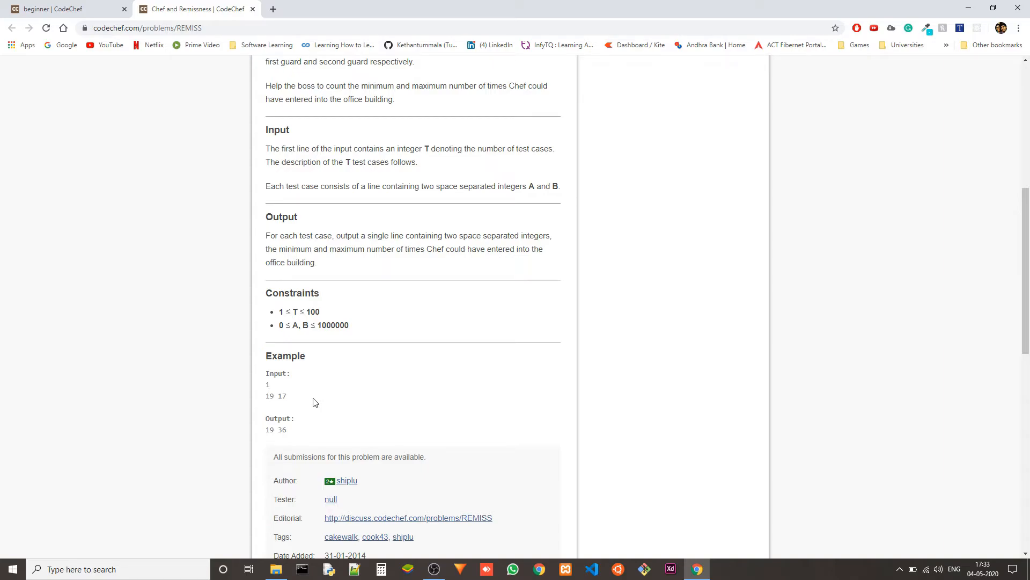
mouse_move(286, 405)
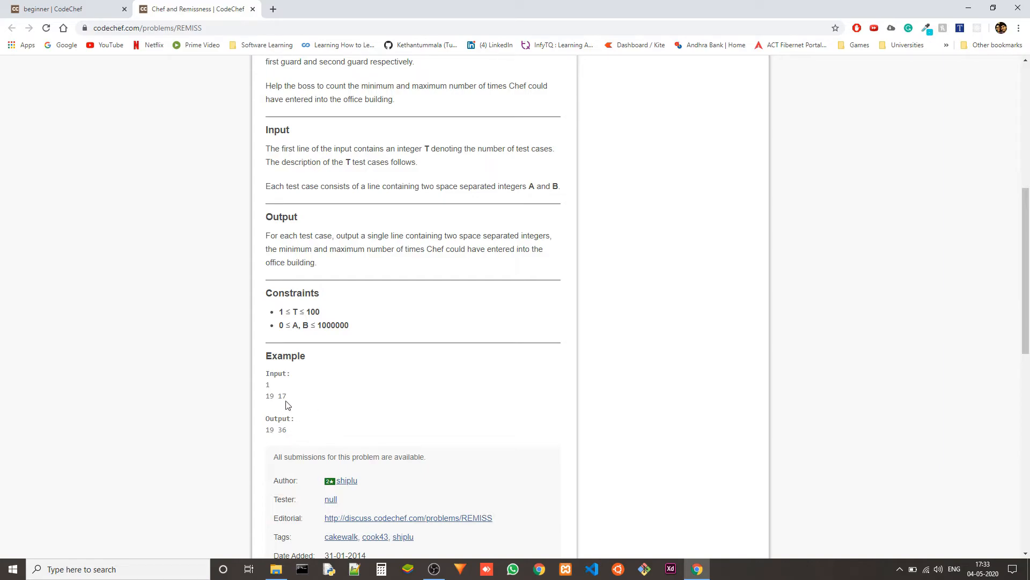
mouse_move(384, 414)
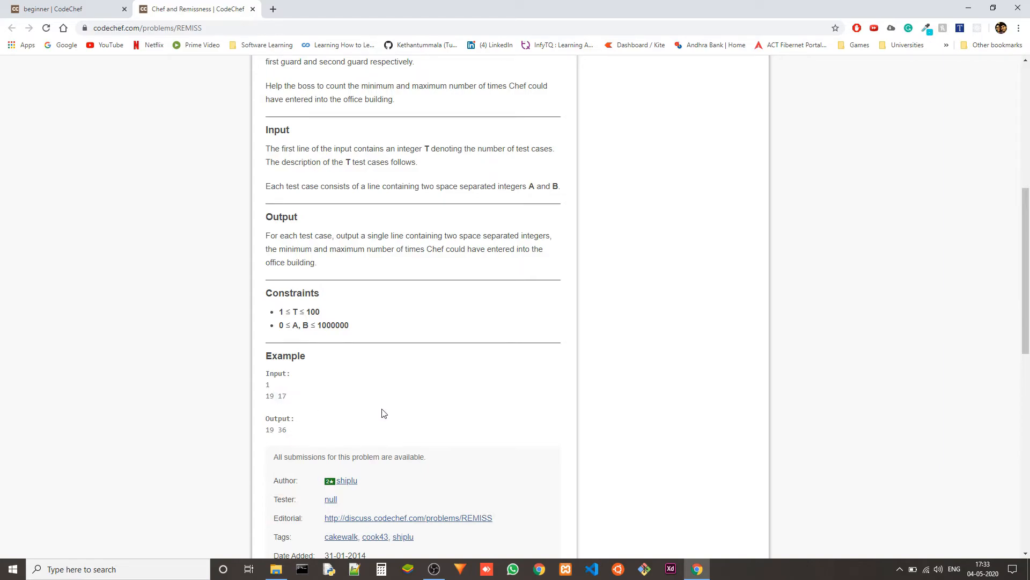
mouse_move(388, 414)
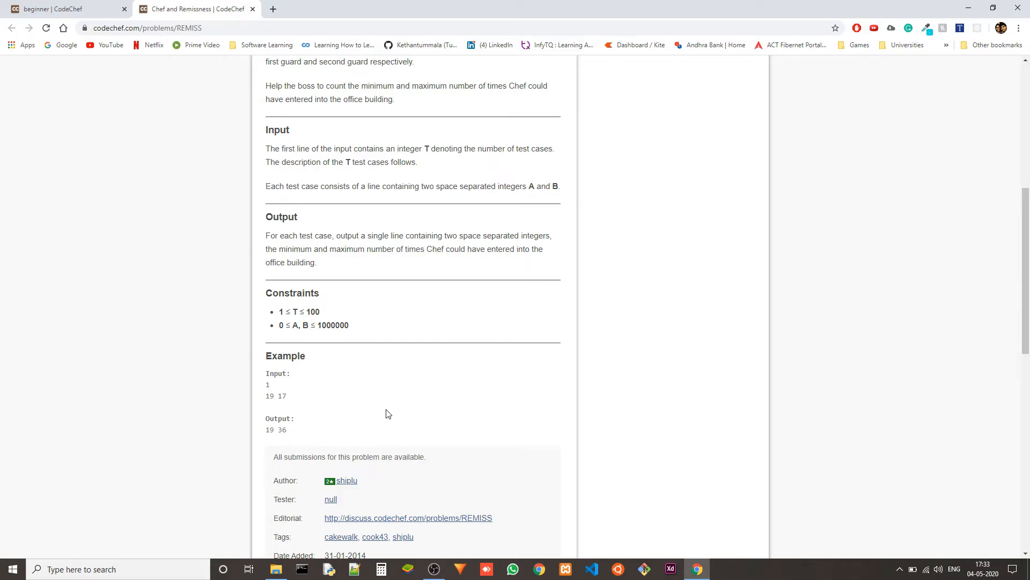
mouse_move(389, 409)
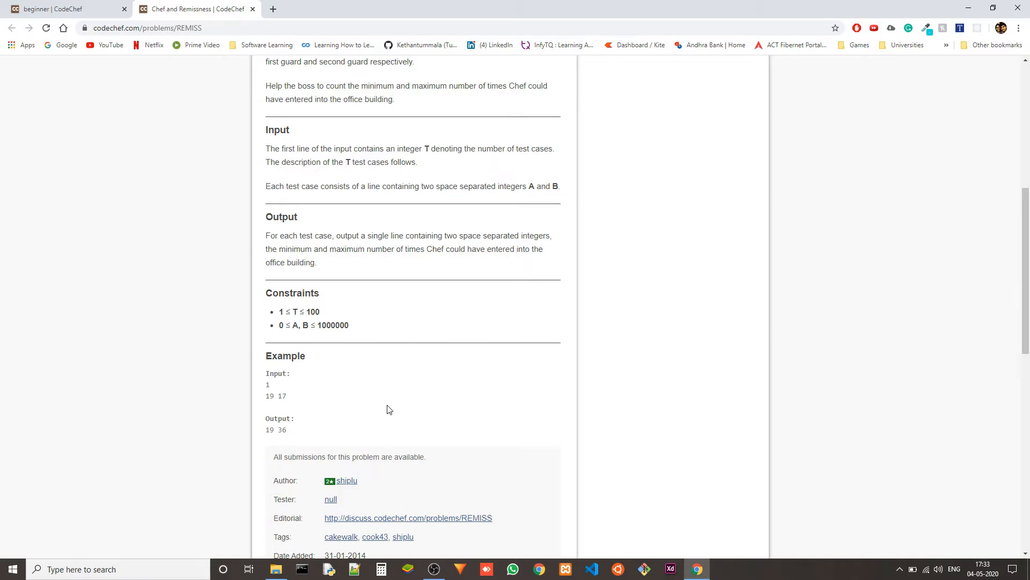
mouse_move(354, 406)
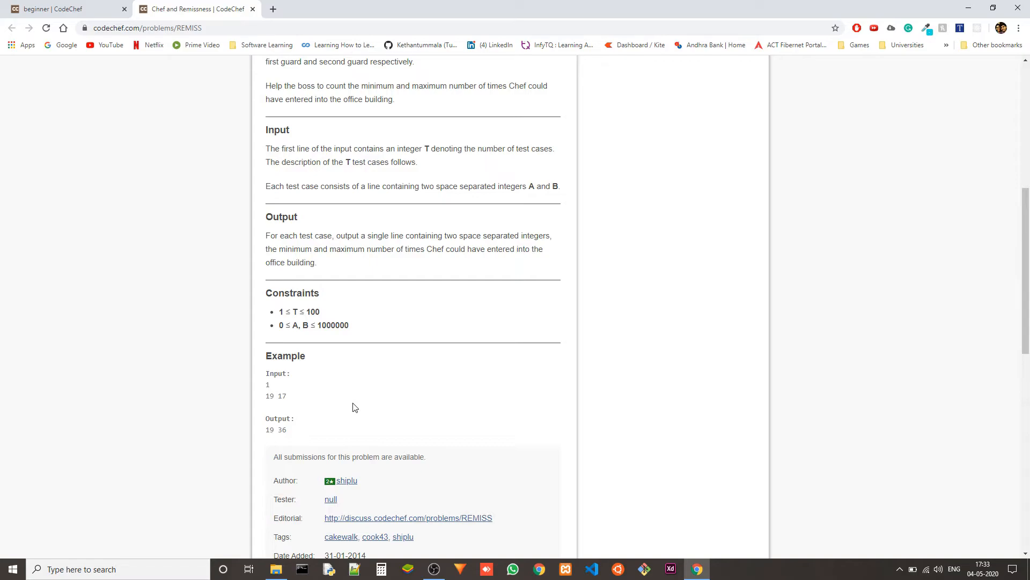
mouse_move(417, 426)
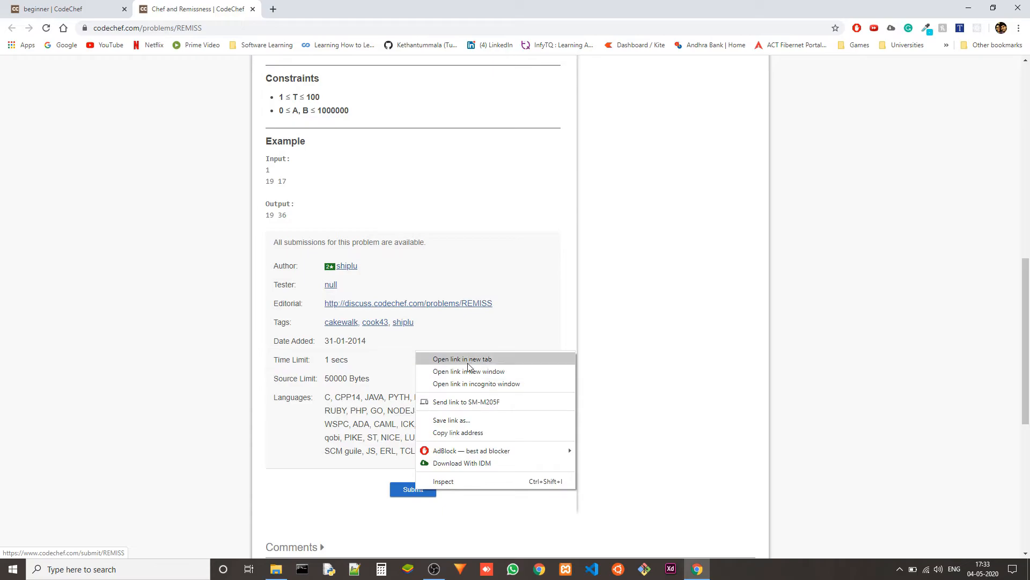
Step: Open the submission page with C++14 selected and read int a,b with cin inside the loop
left_click(462, 359)
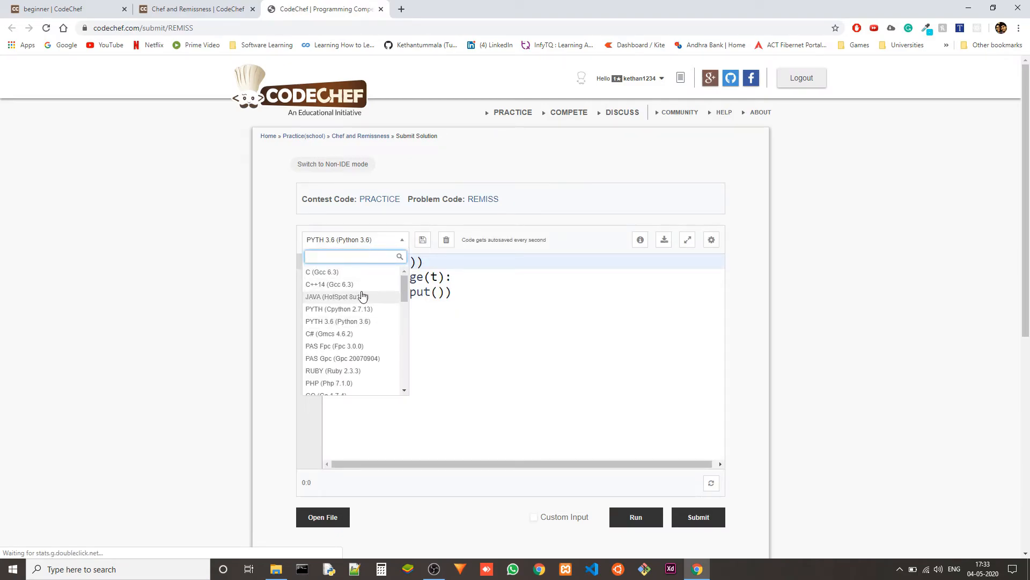
left_click(328, 283)
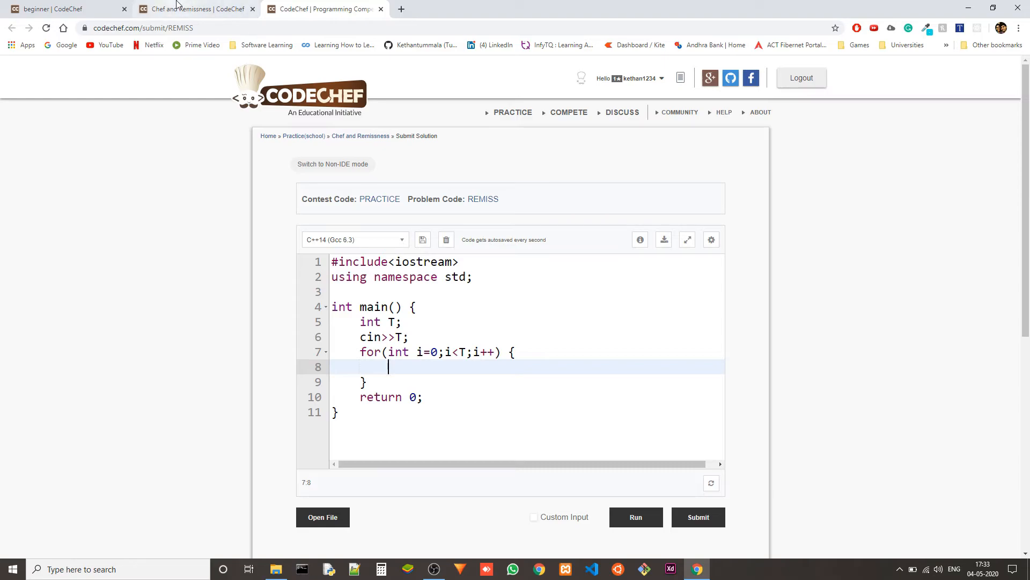
left_click(190, 9)
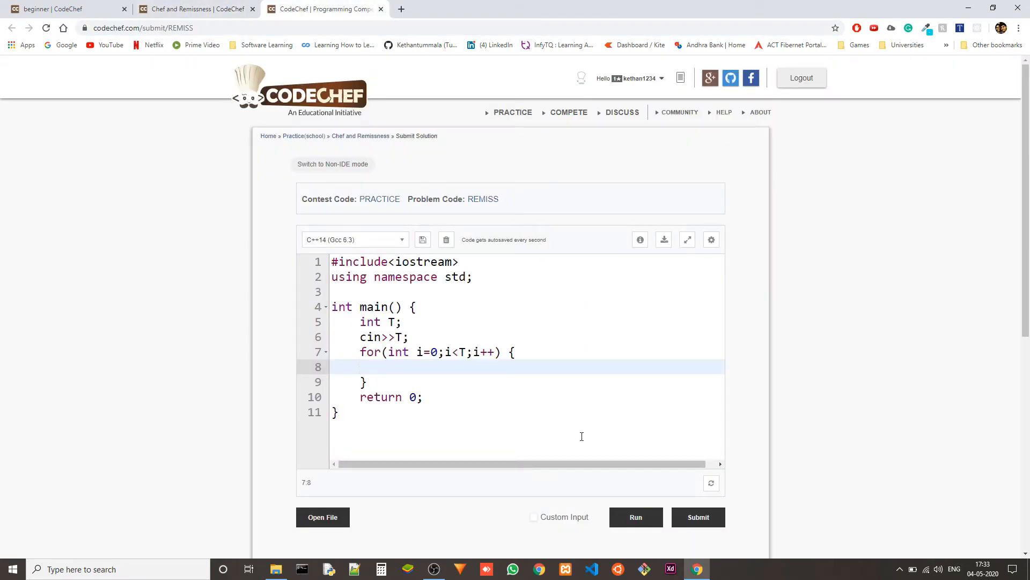
type("int a,b;")
type("cin>>a")
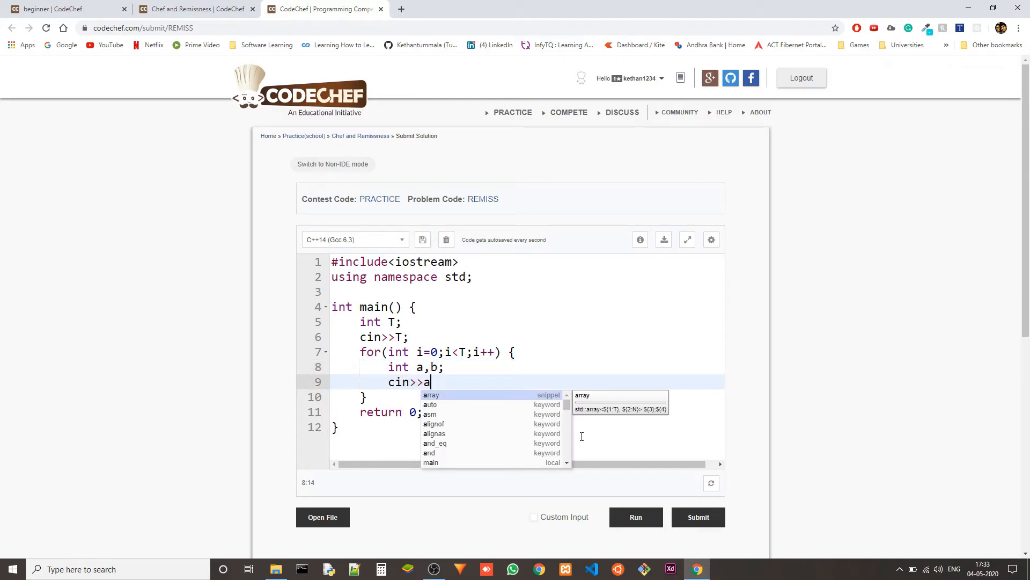
type(">>b;")
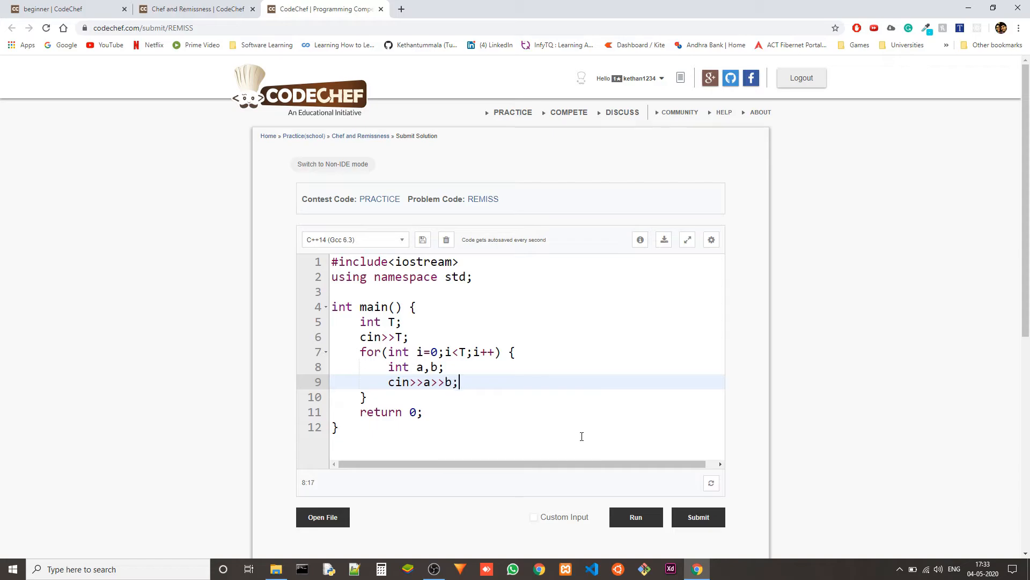
key("Enter")
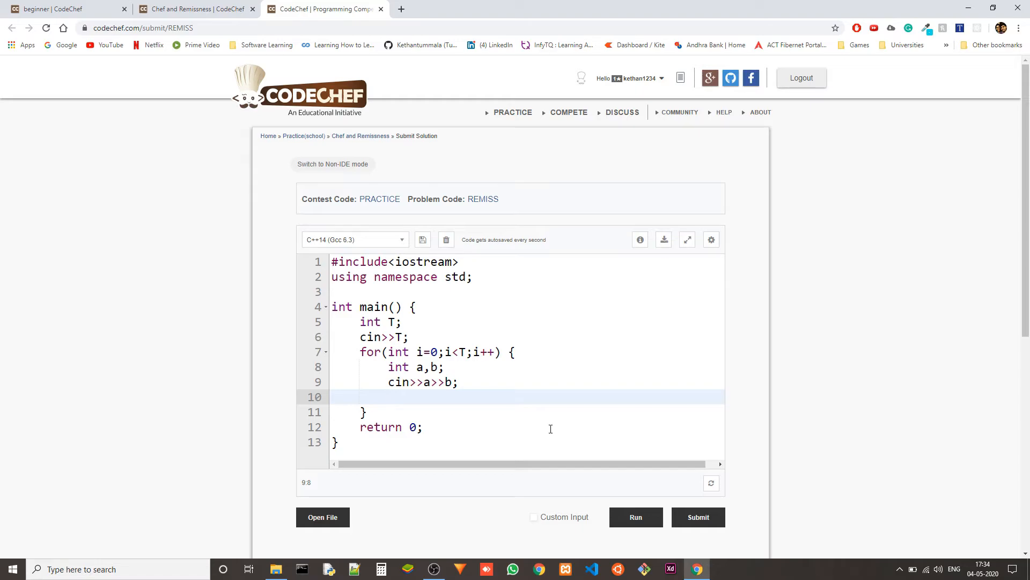
Step: Write the if(a>b) branch printing cout<<a<<a+b<<endl
type("if(a>b) [")
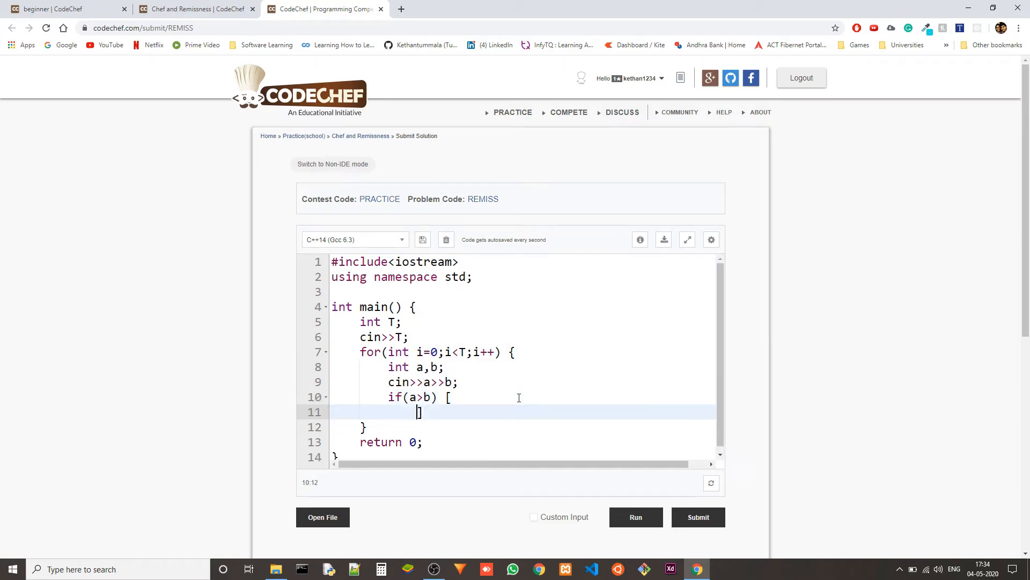
key("Backspace")
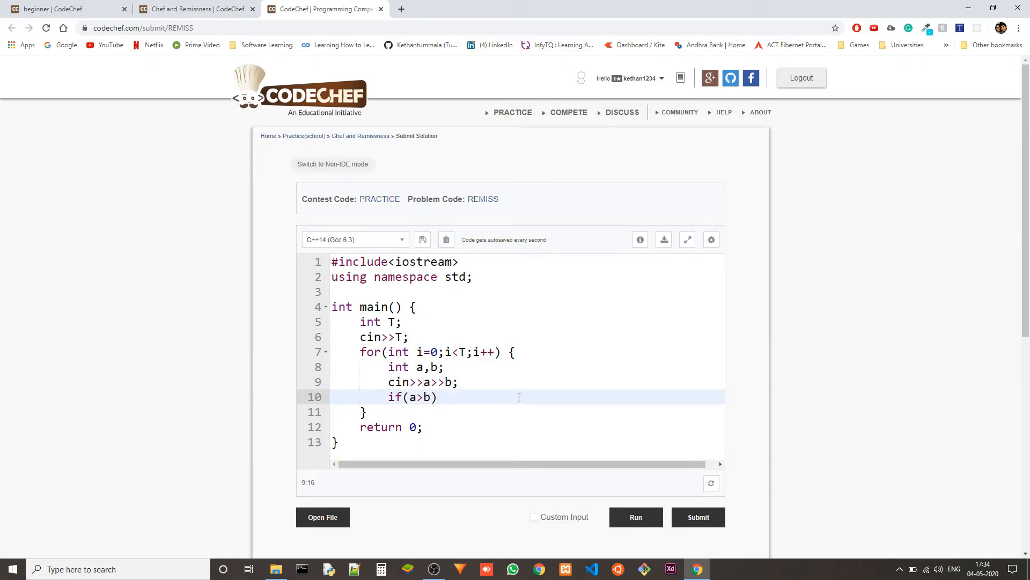
type("cout<<")
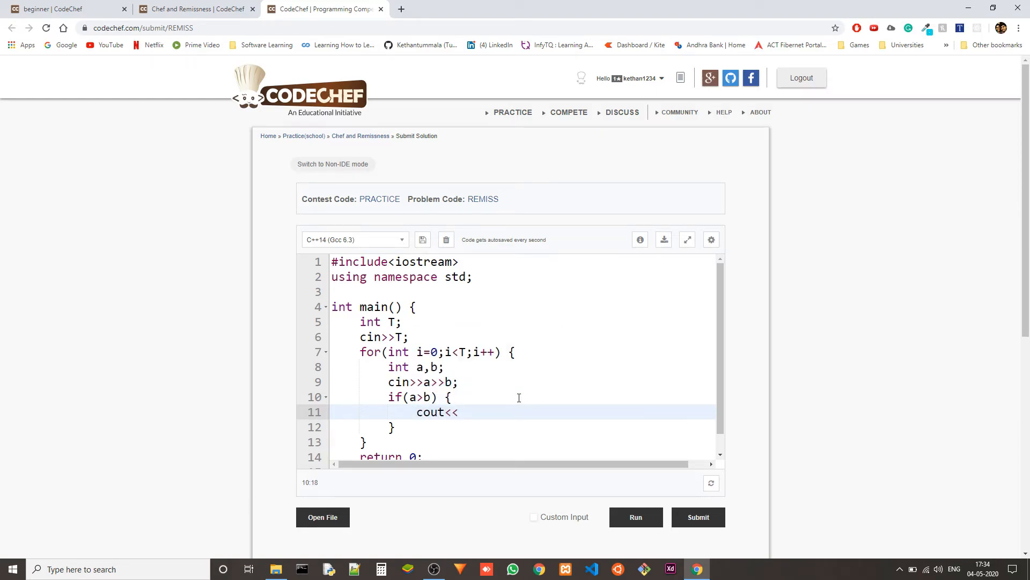
type("a")
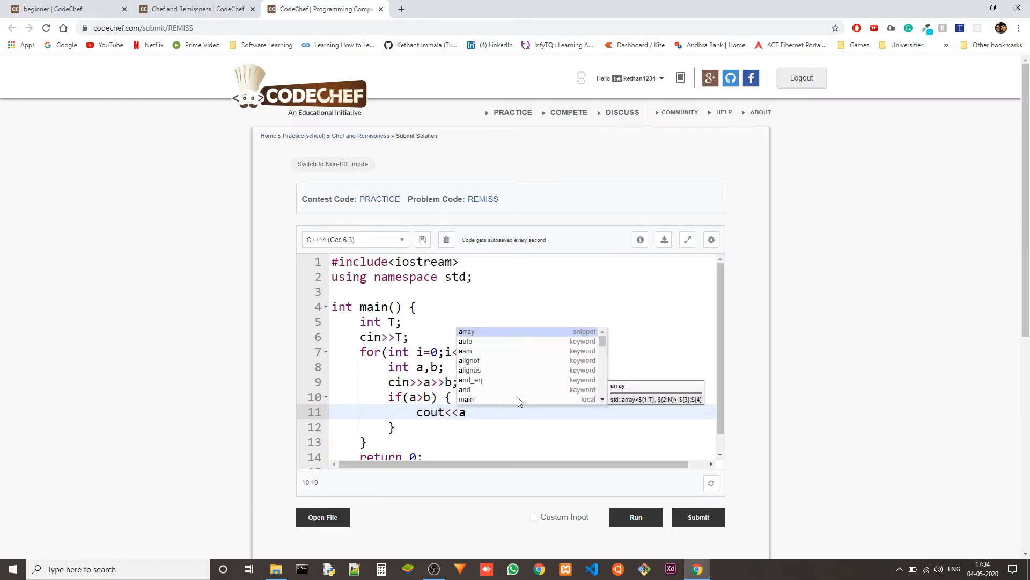
type("<<")
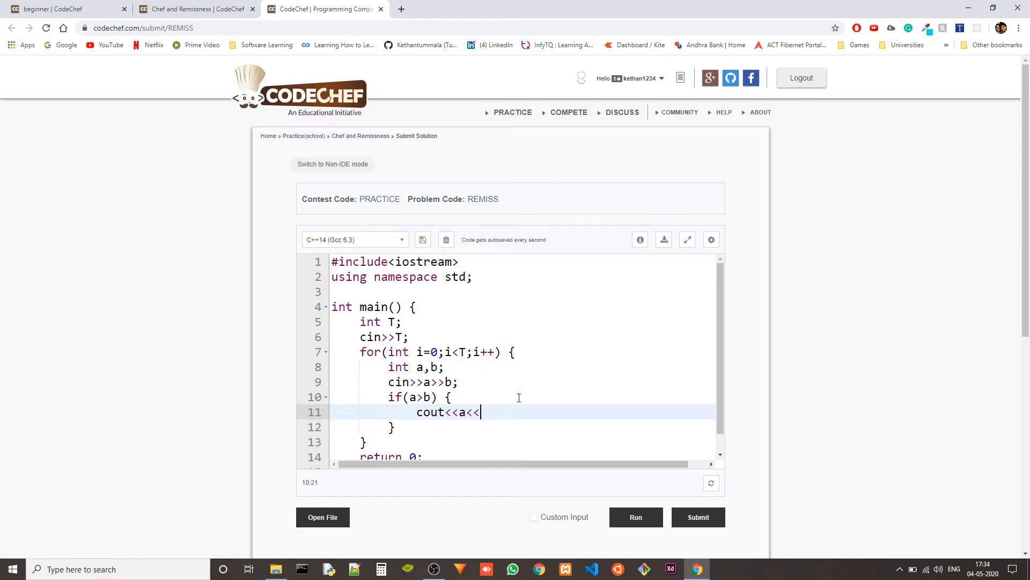
type("a+b;")
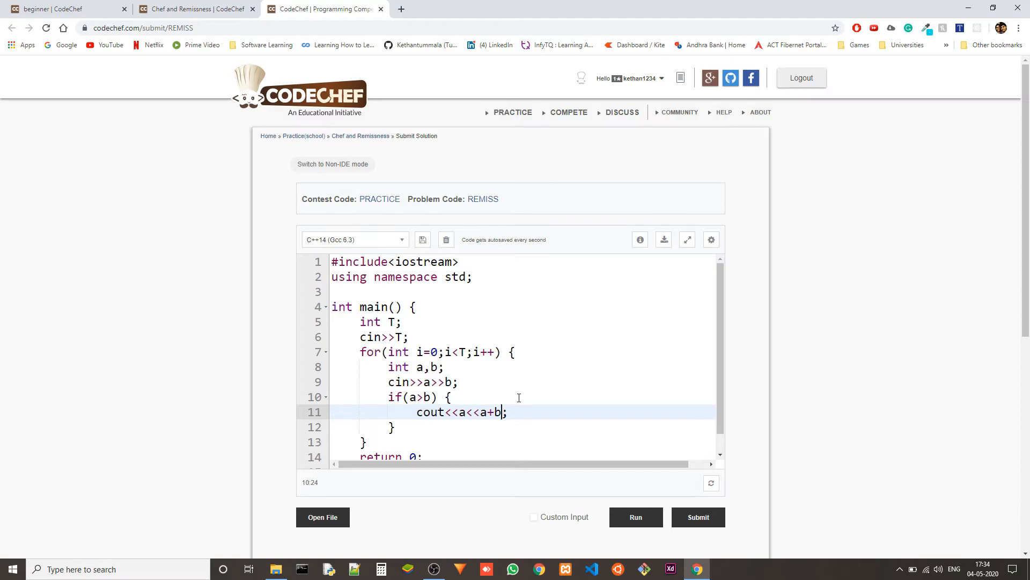
type("<<endl")
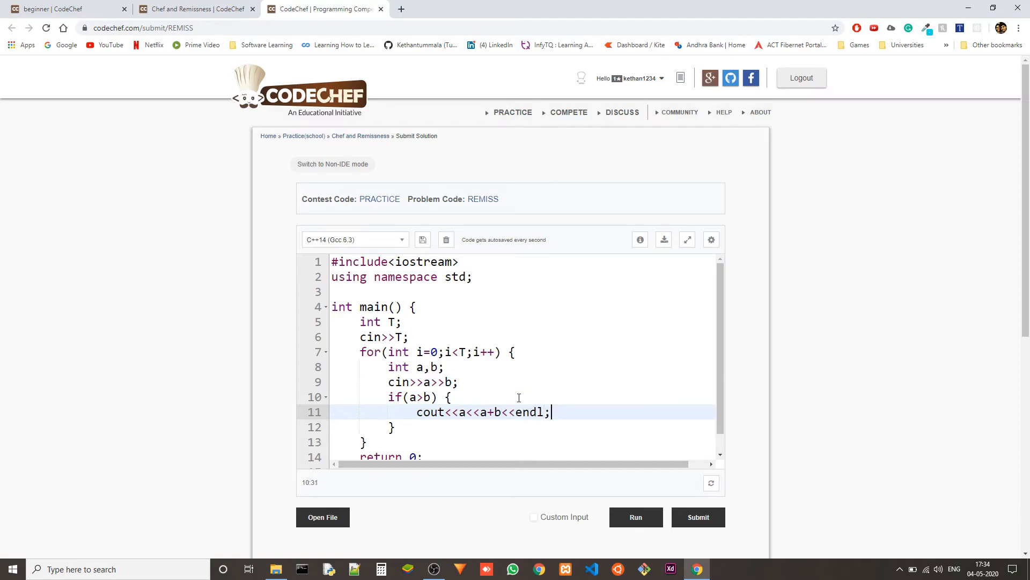
Step: Write the else branch printing cout<<b<<a+b<<endl
type("else")
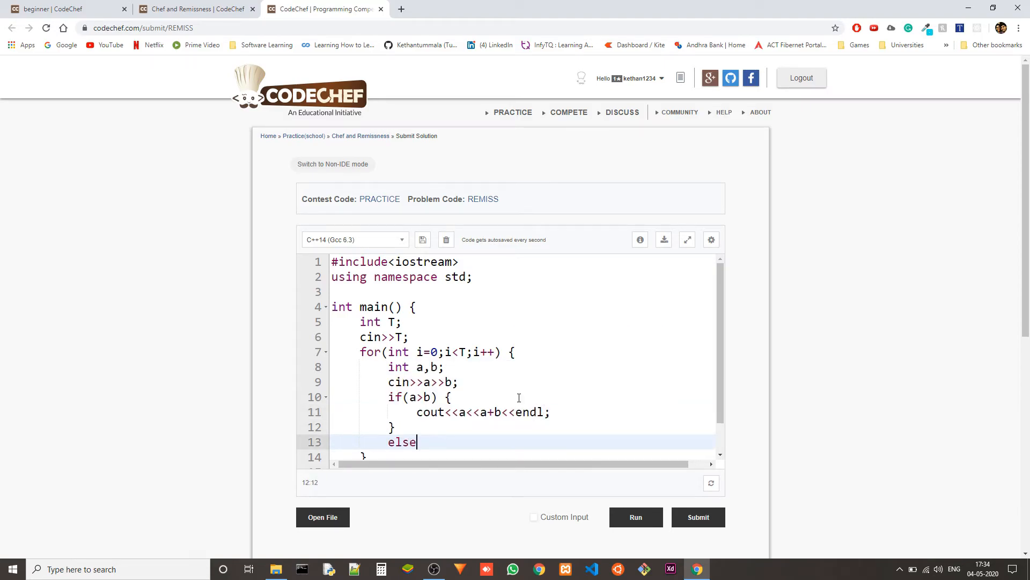
type("cout")
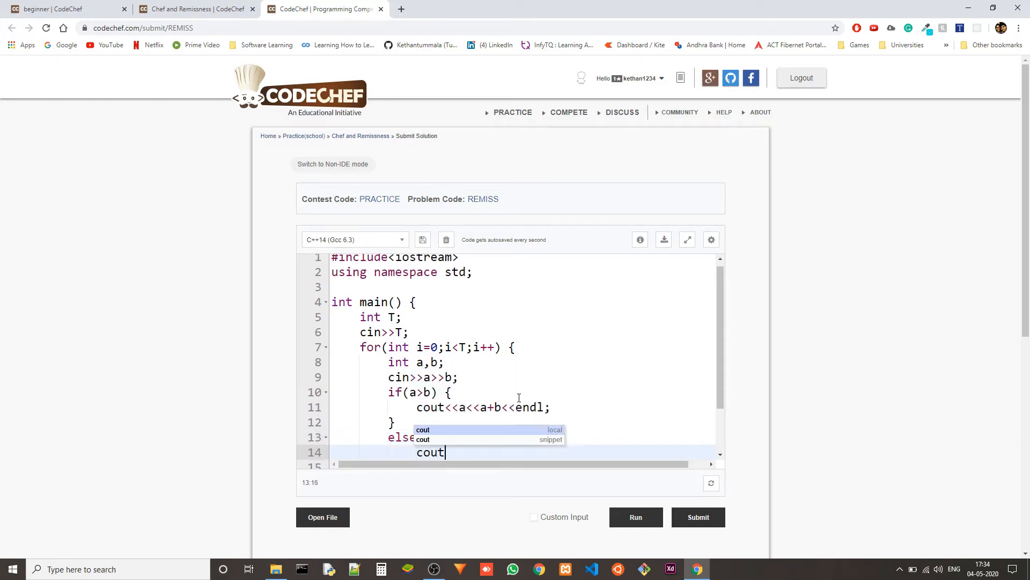
type("<<b<<")
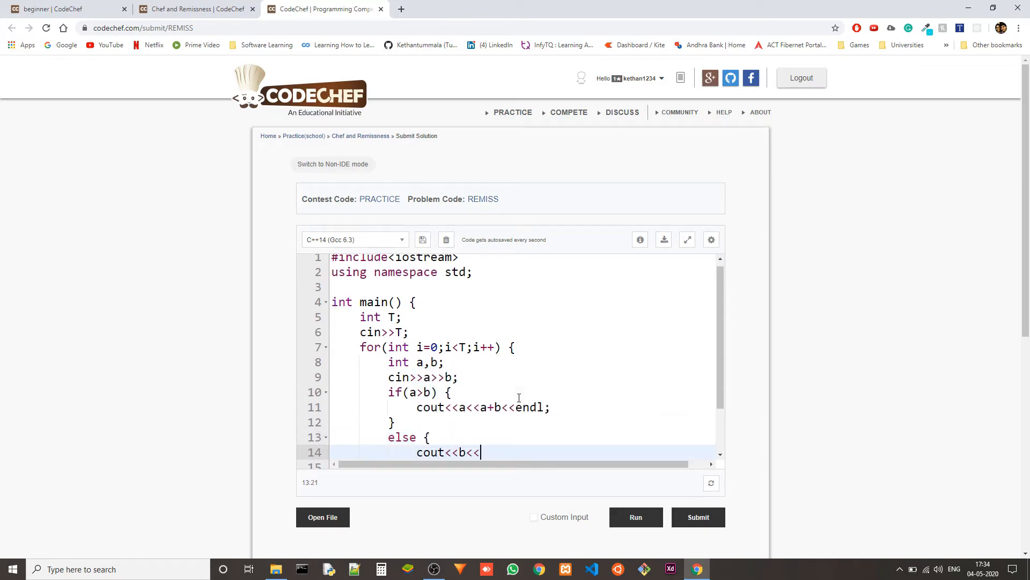
type("a+b<<endl;")
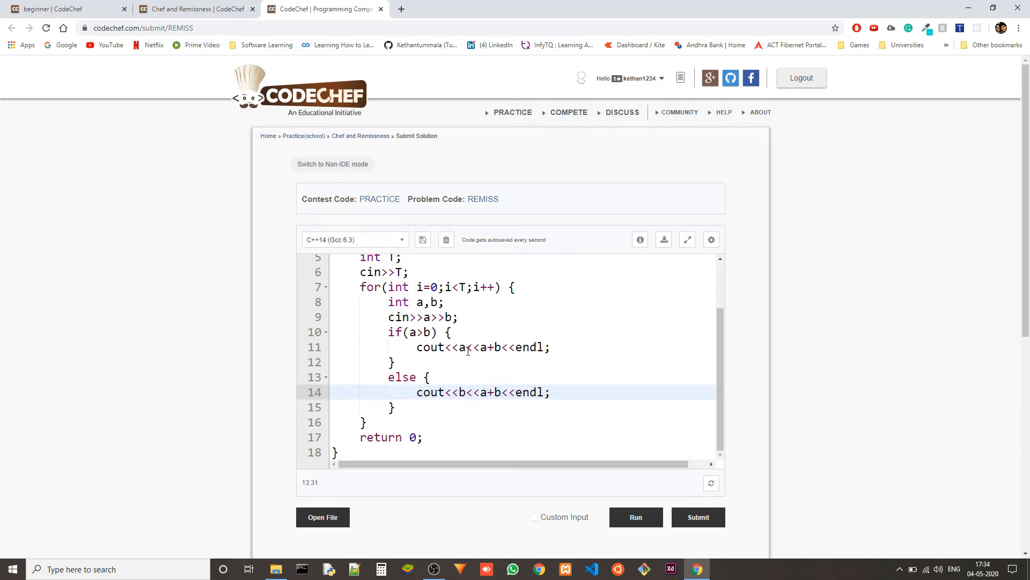
Step: Review the code and enable the Custom Input checkbox below the editor
left_click(461, 348)
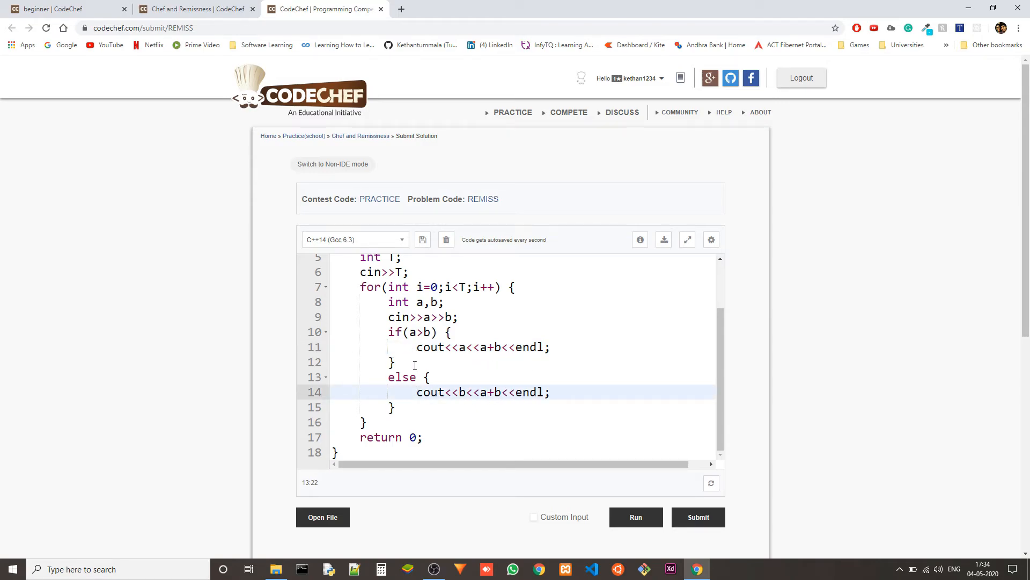
left_click(464, 348)
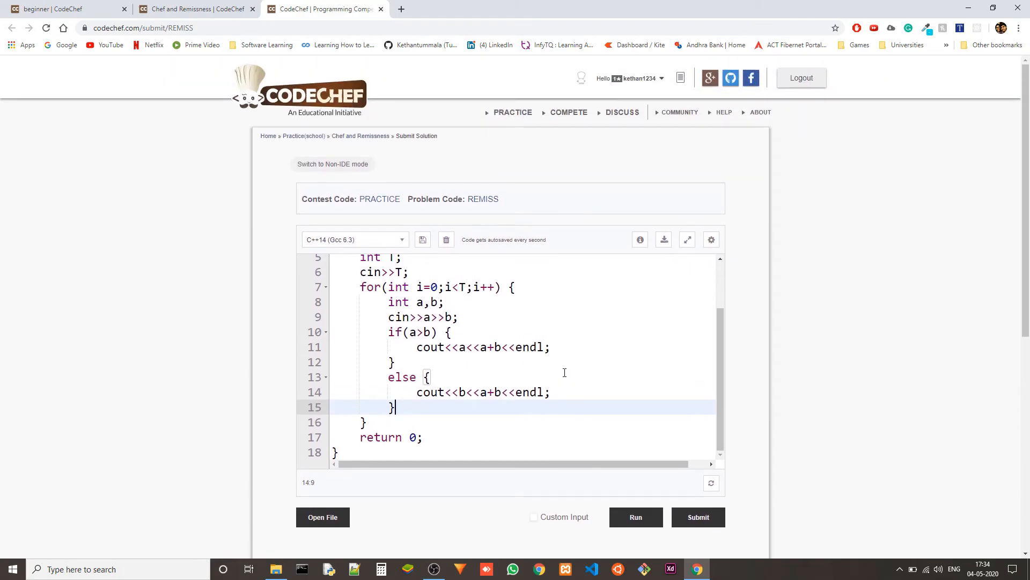
left_click(534, 516)
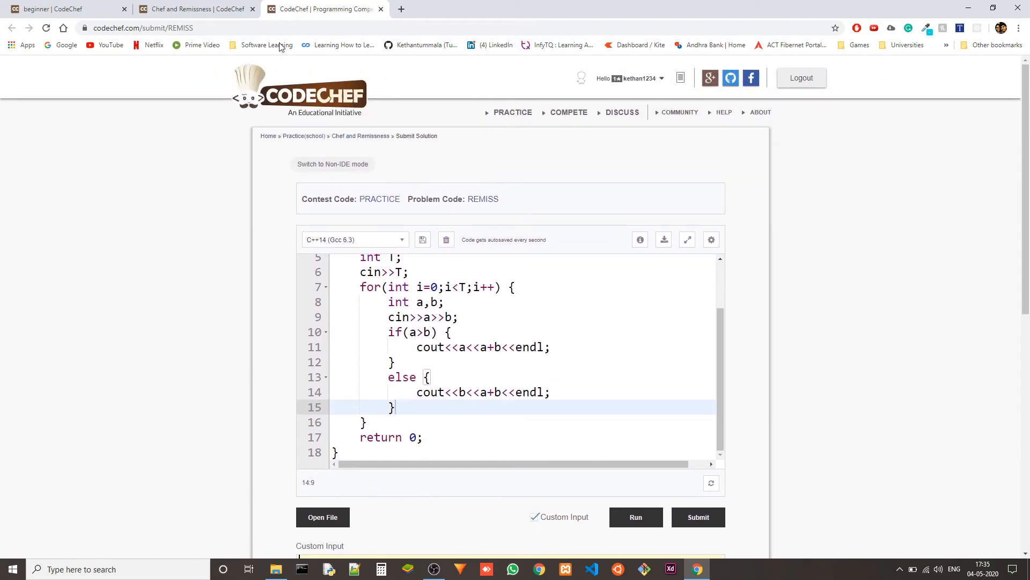
Step: Copy the sample input 1 / 19 17 from the problem tab into Custom Input and run it
left_click(196, 9)
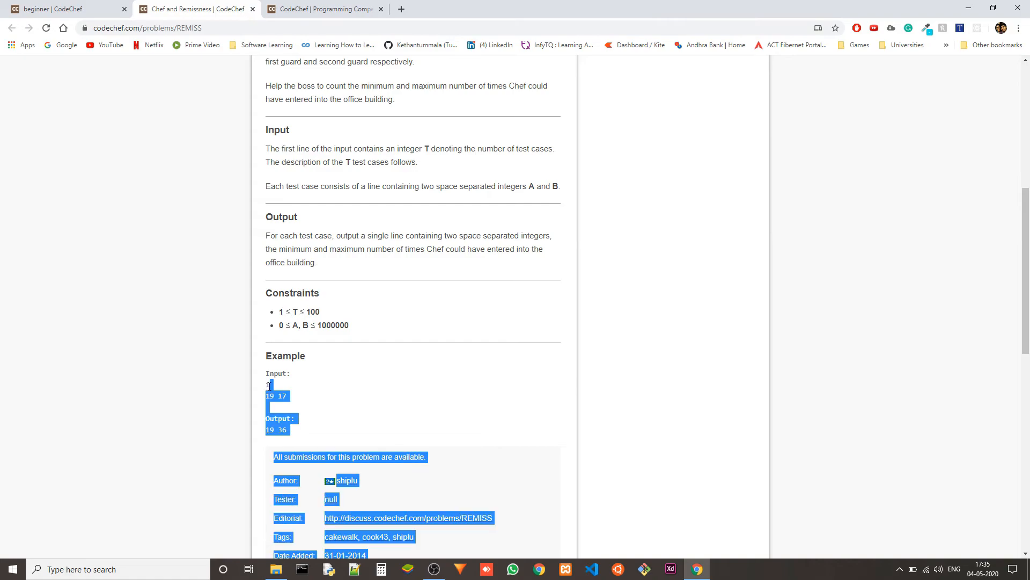
left_click(271, 391)
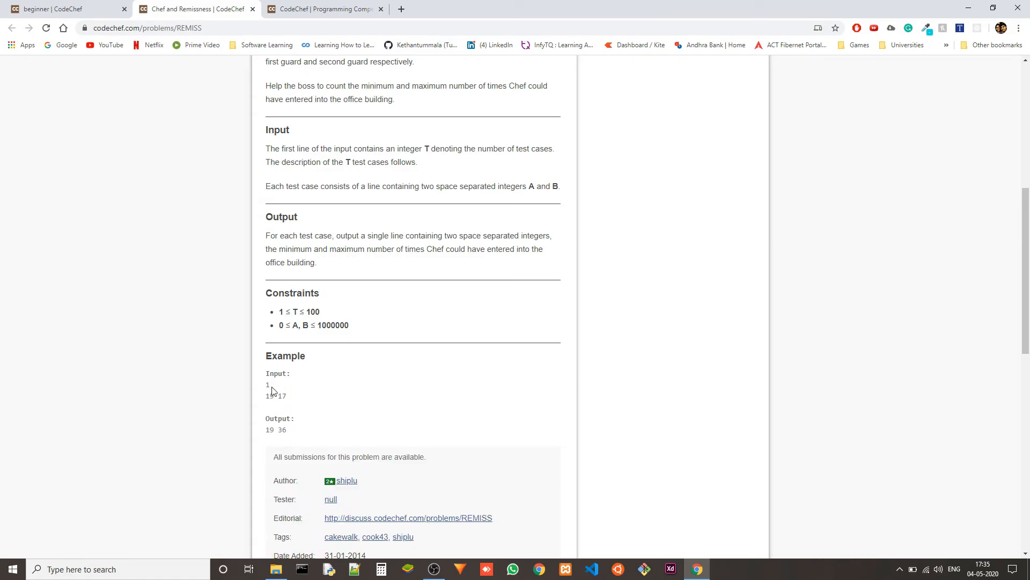
left_click(323, 9)
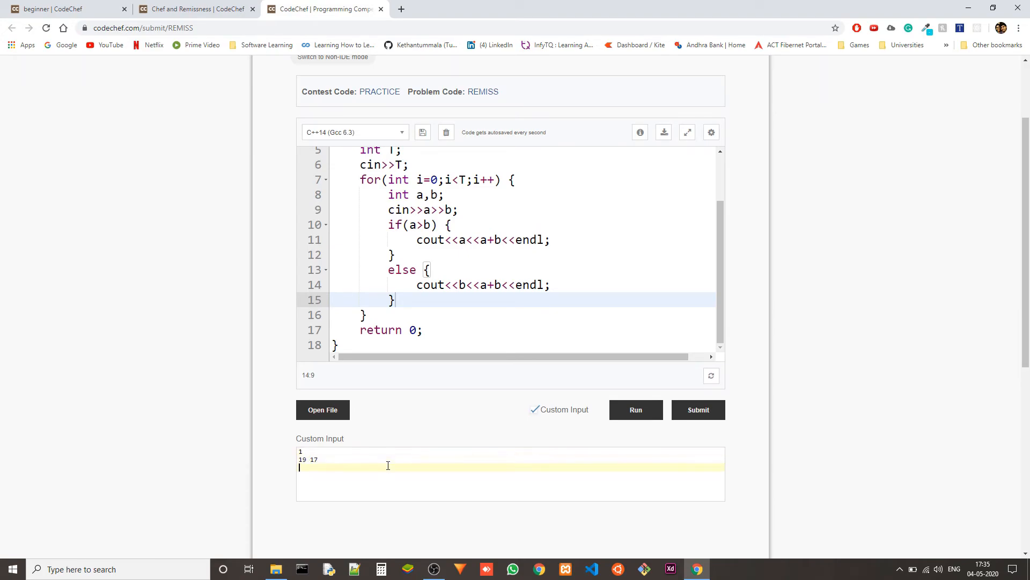
left_click(698, 410)
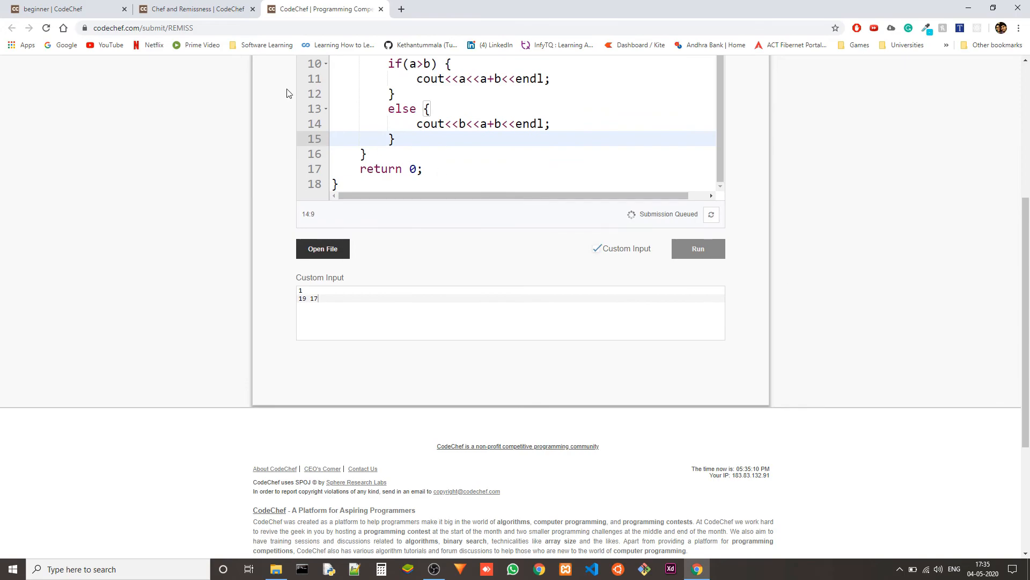
left_click(193, 8)
type("<<")
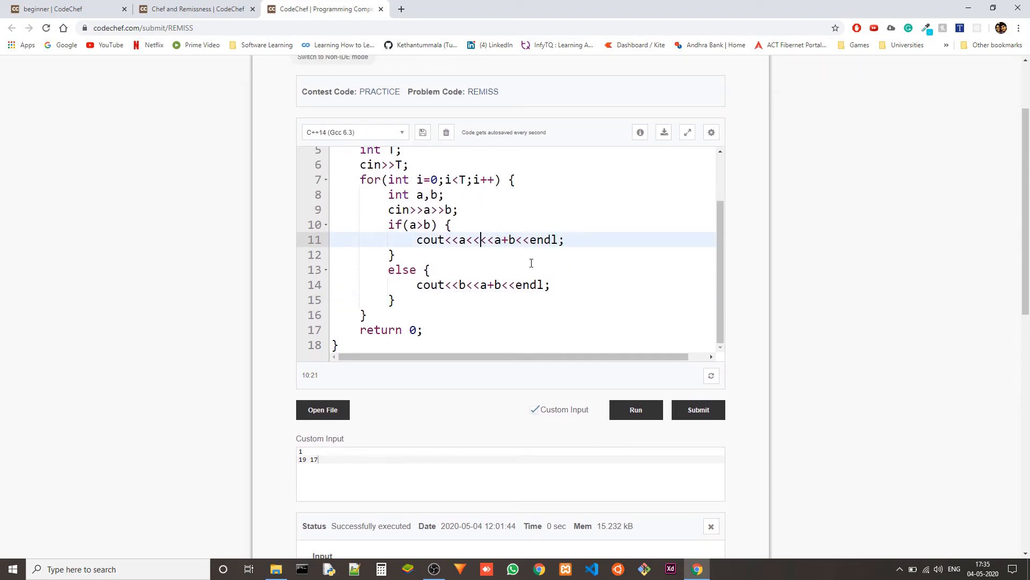
Step: Add <<" " between the values in both cout lines, rerun for 19 36, and submit
type("'")
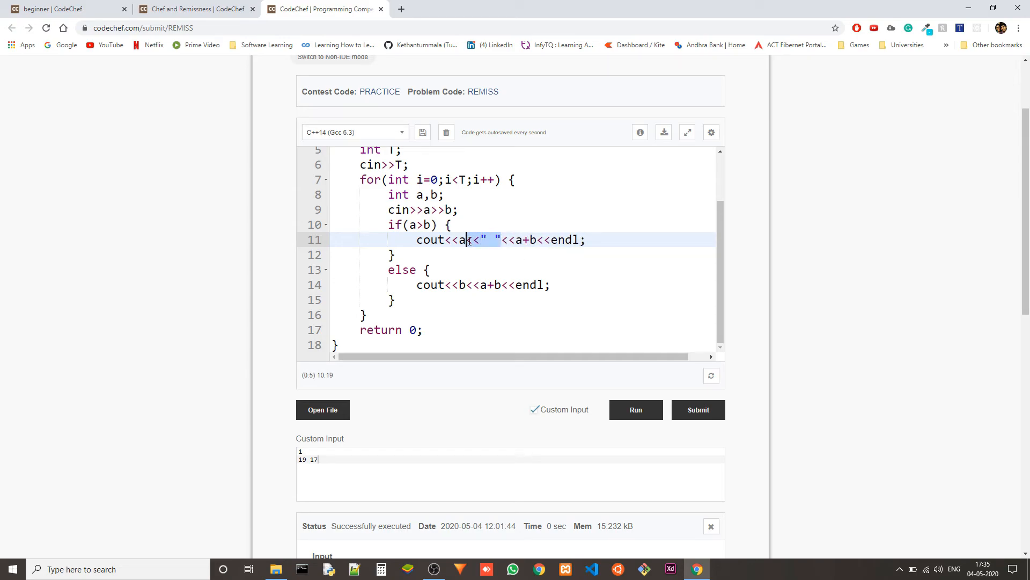
left_click(466, 284)
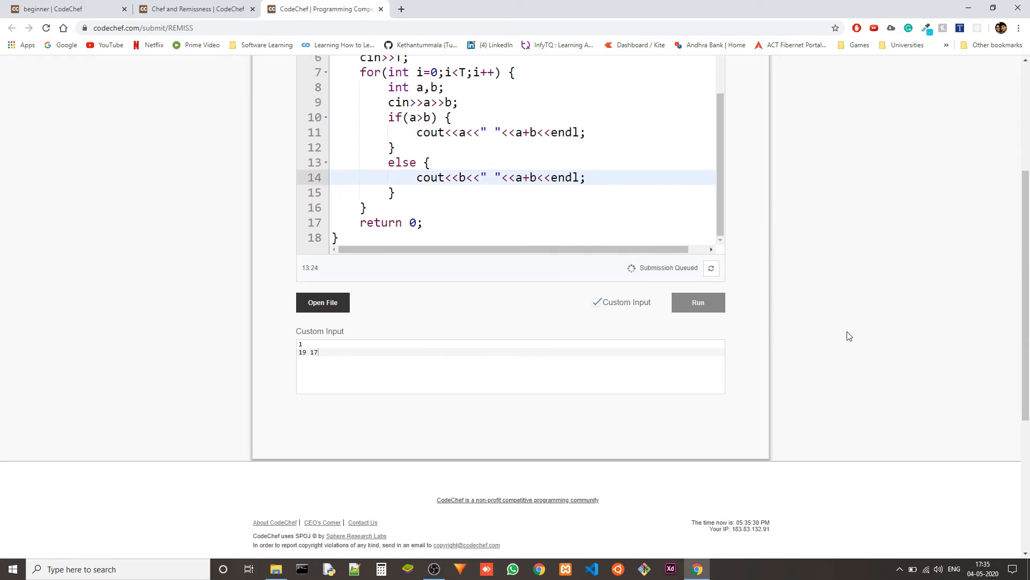
left_click(698, 303)
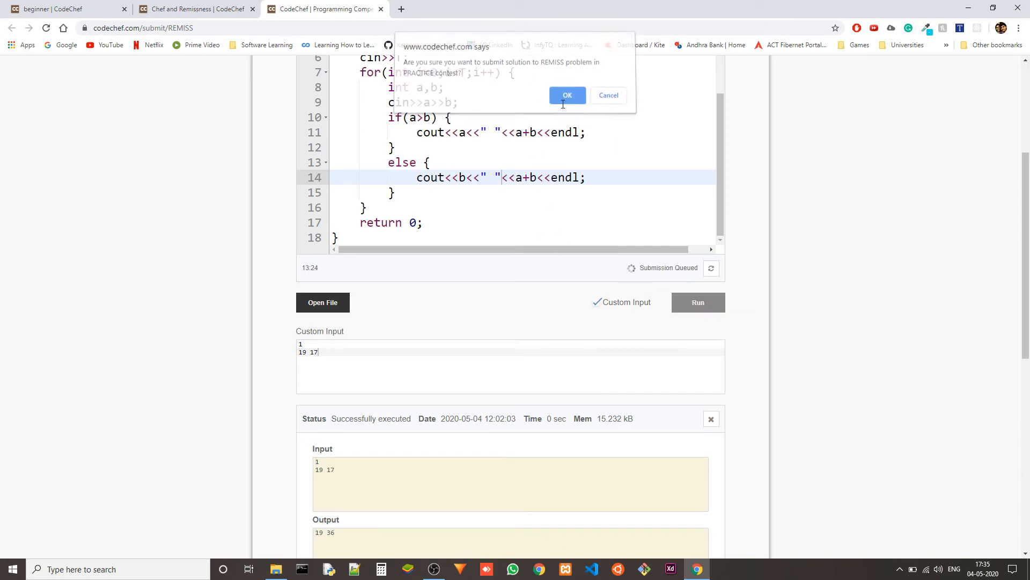
Step: Confirm the REMISS submission and scroll to the Correct Answer verdict
left_click(568, 95)
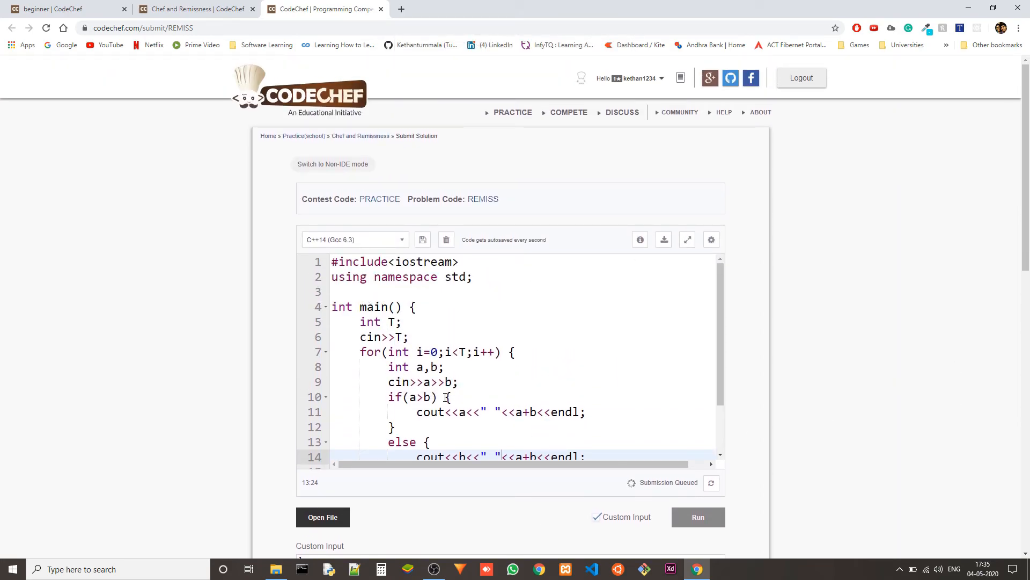
scroll("down", 3)
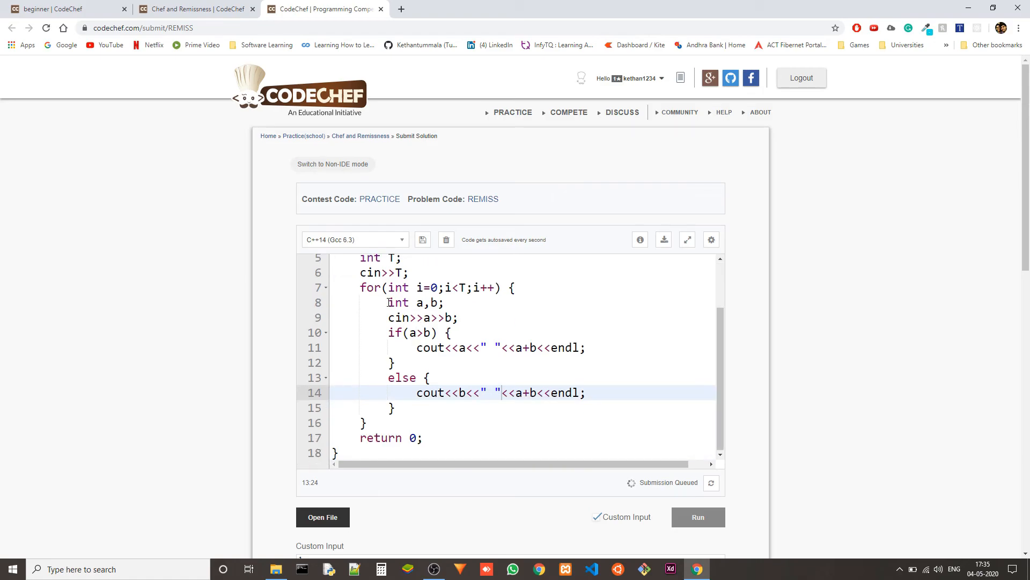
scroll("down", 3)
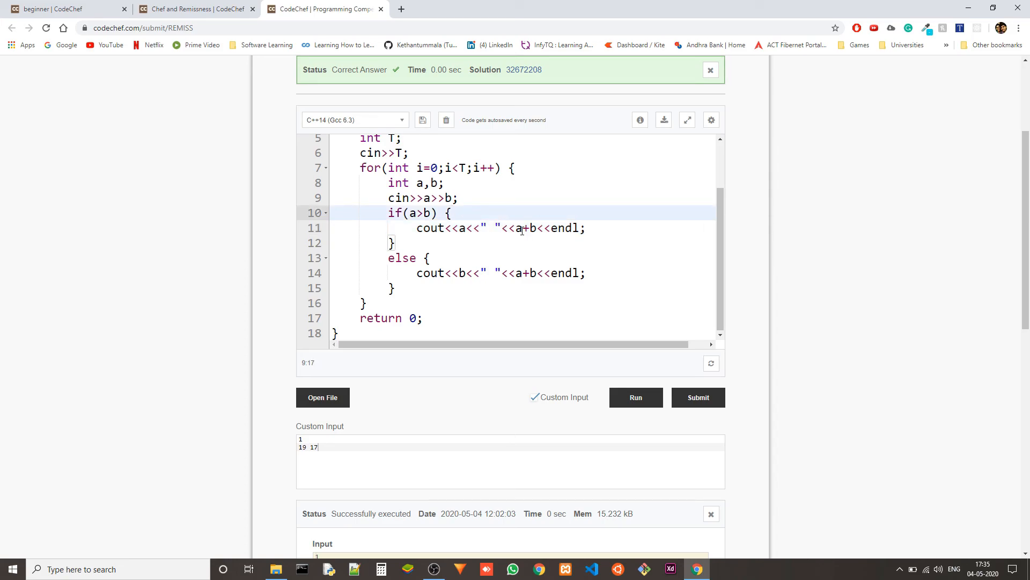
type("()")
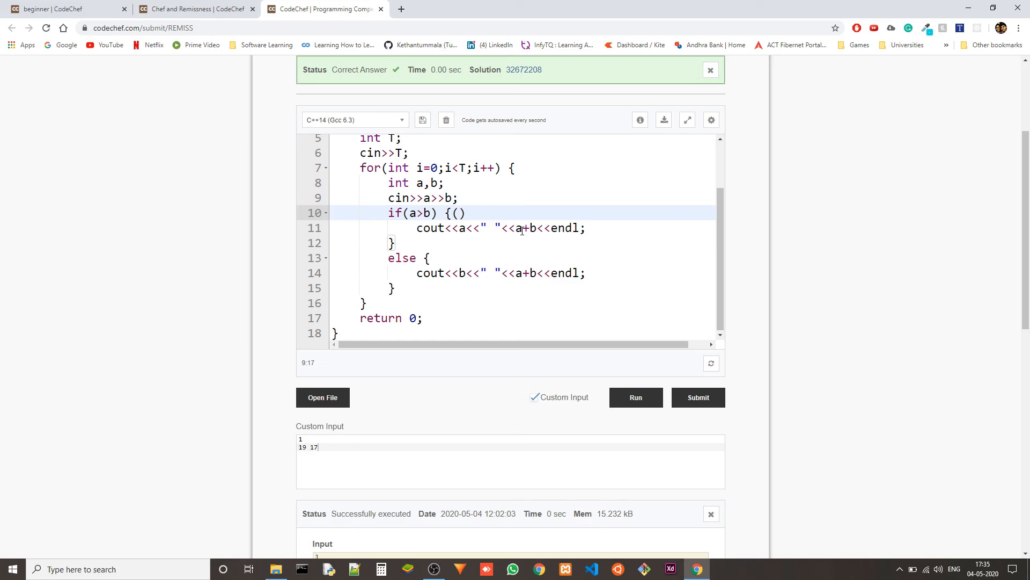
type("O(1)")
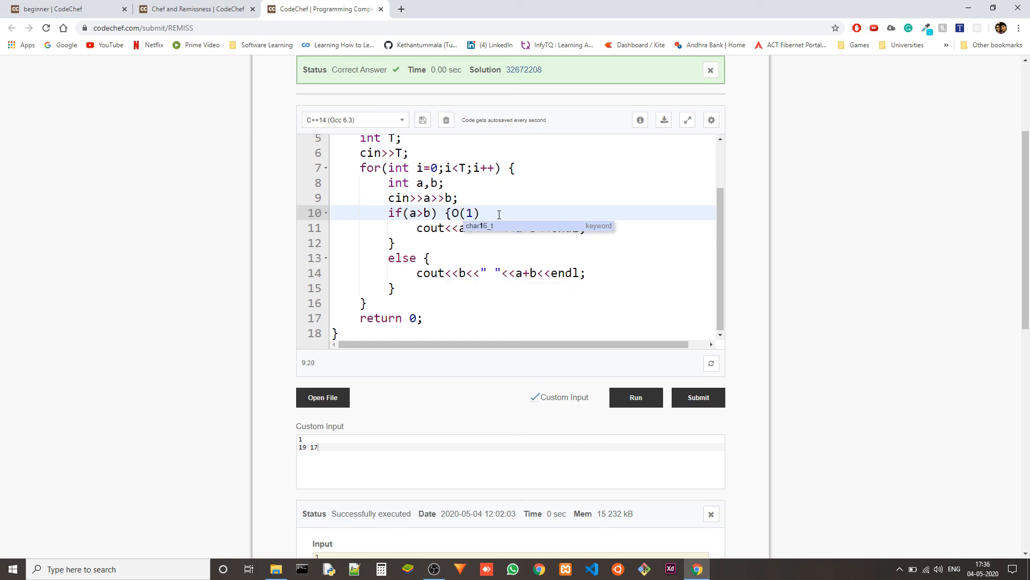
type(",")
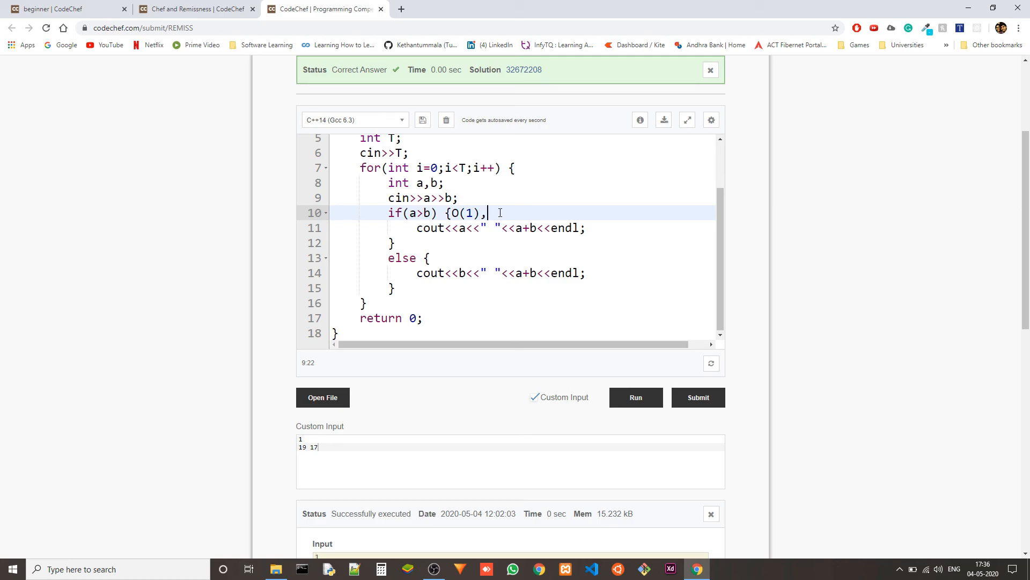
type("O")
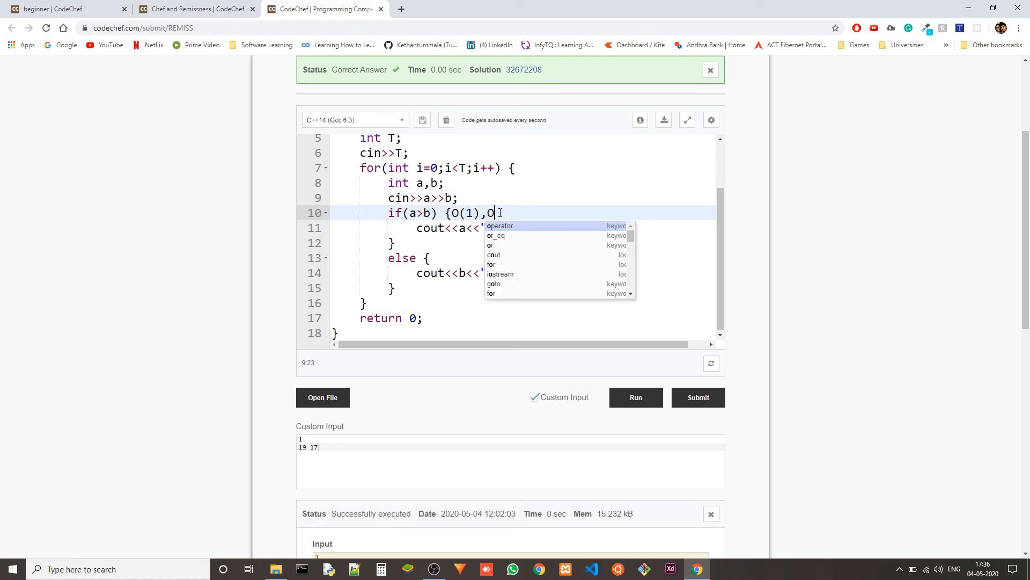
type("()")
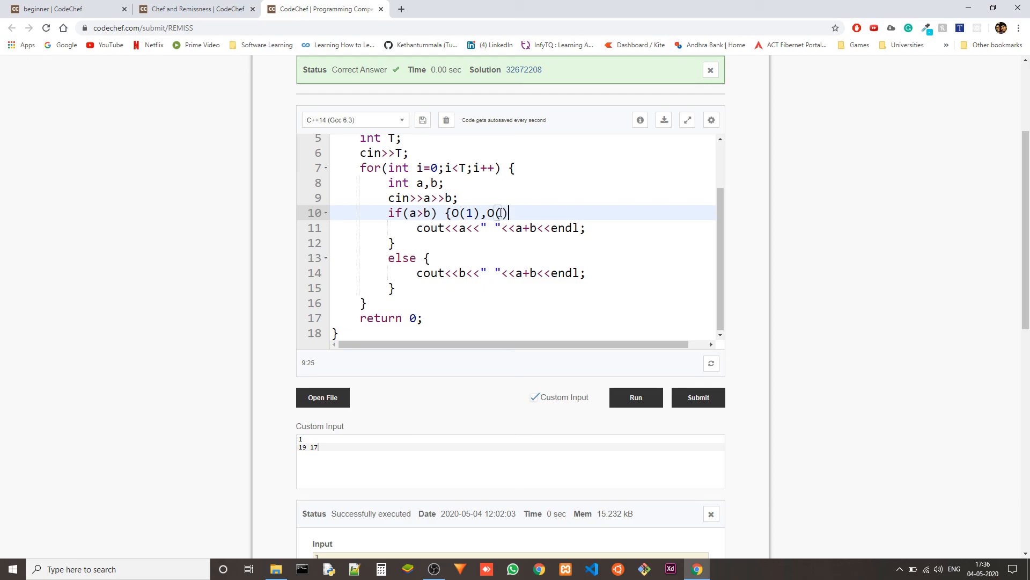
type("1")
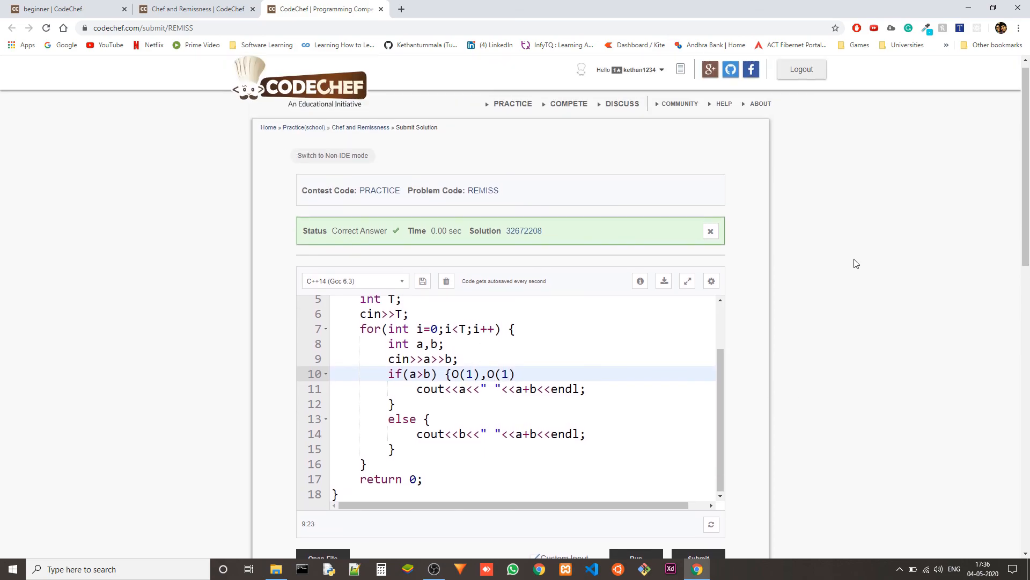
left_click_drag(448, 374, 517, 373)
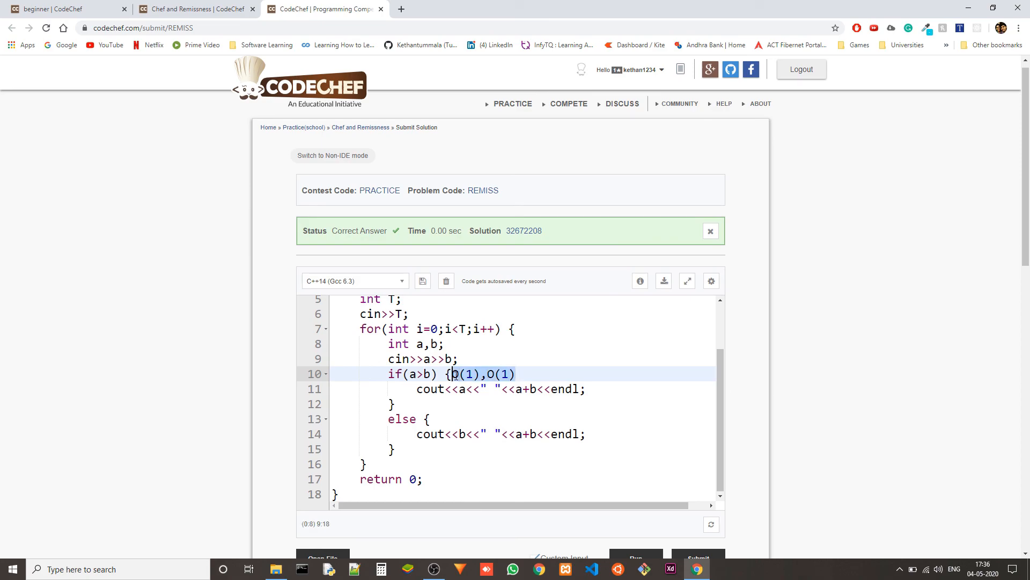
key("Delete")
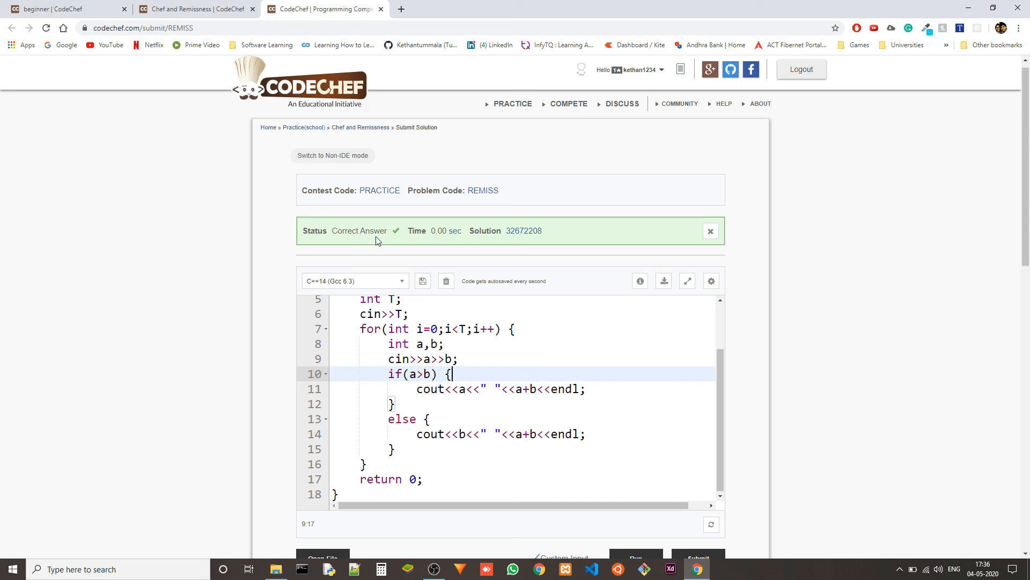
mouse_move(561, 375)
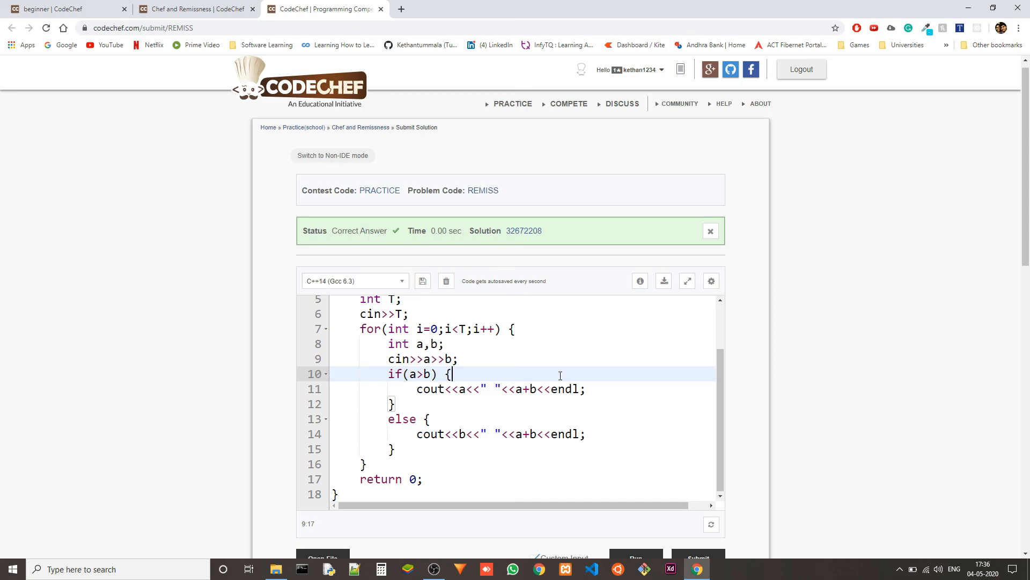
mouse_move(834, 348)
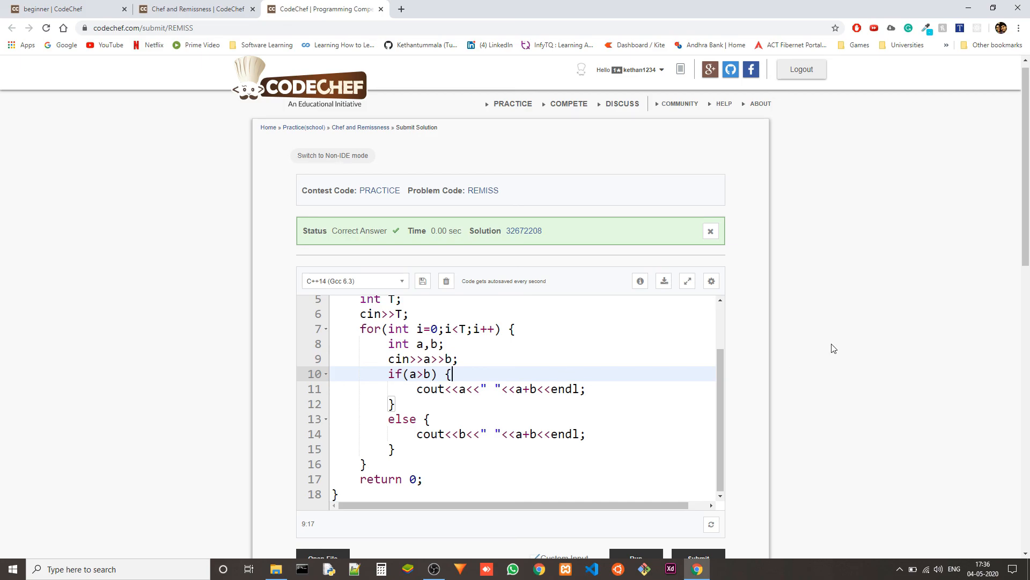